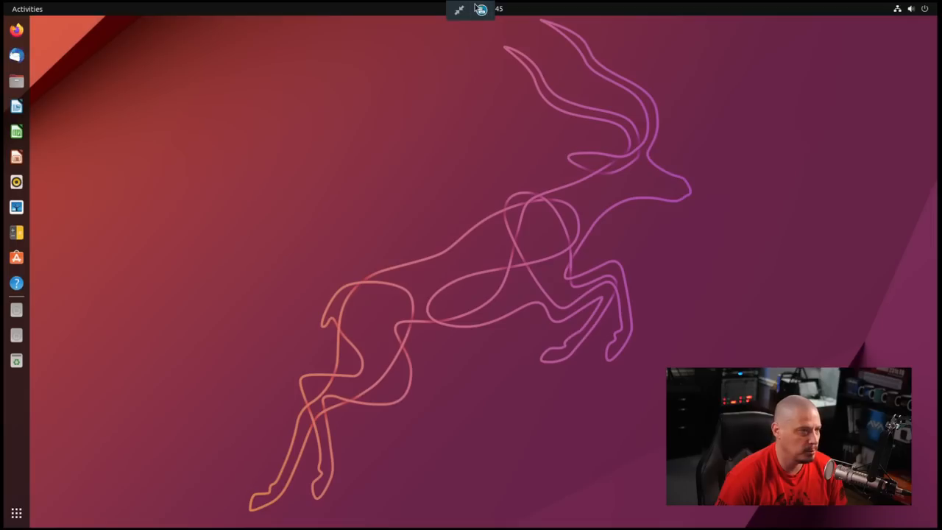
- Log in at the VM's tty prompt and set the console display to always scale to the window
left_click(124, 9)
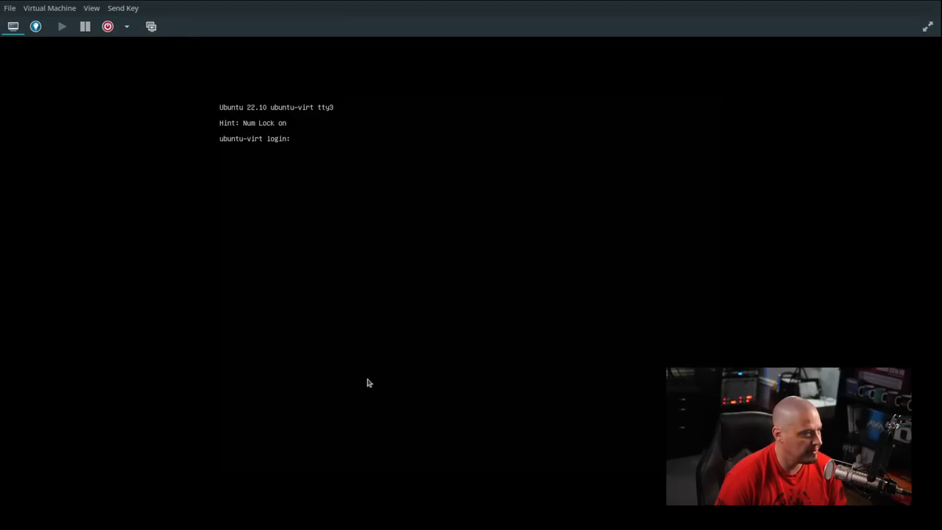
left_click(91, 9)
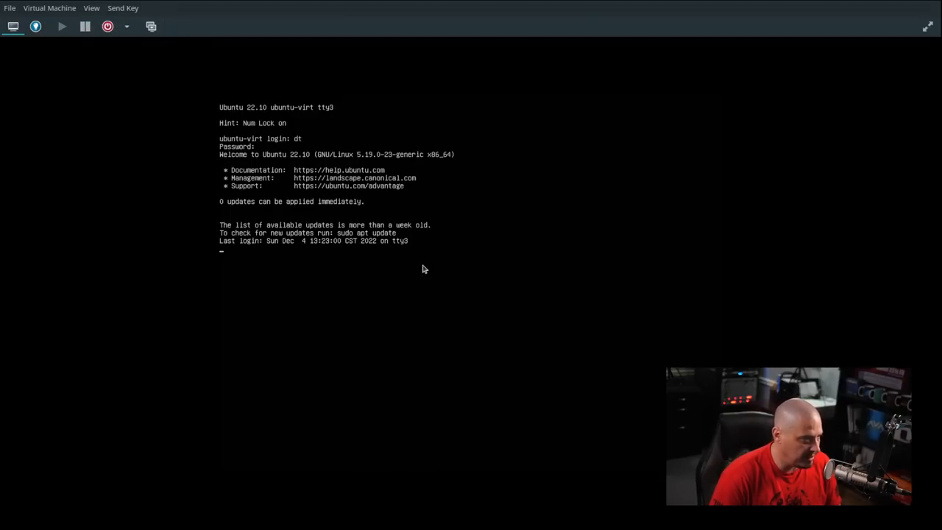
key("Return")
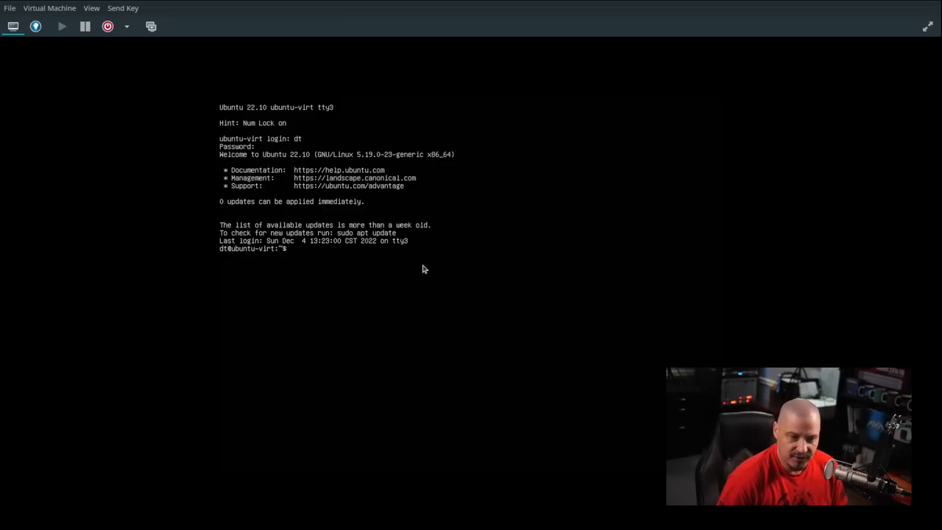
mouse_move(414, 359)
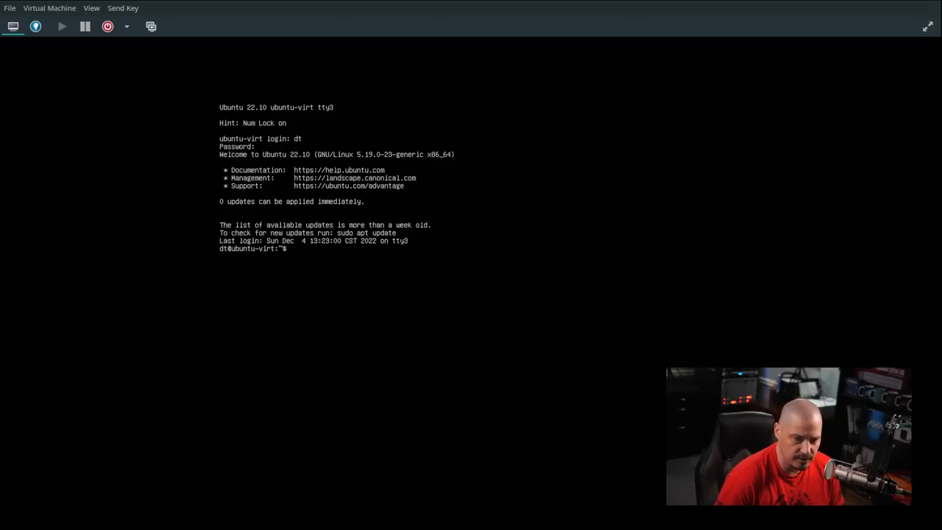
left_click(92, 9)
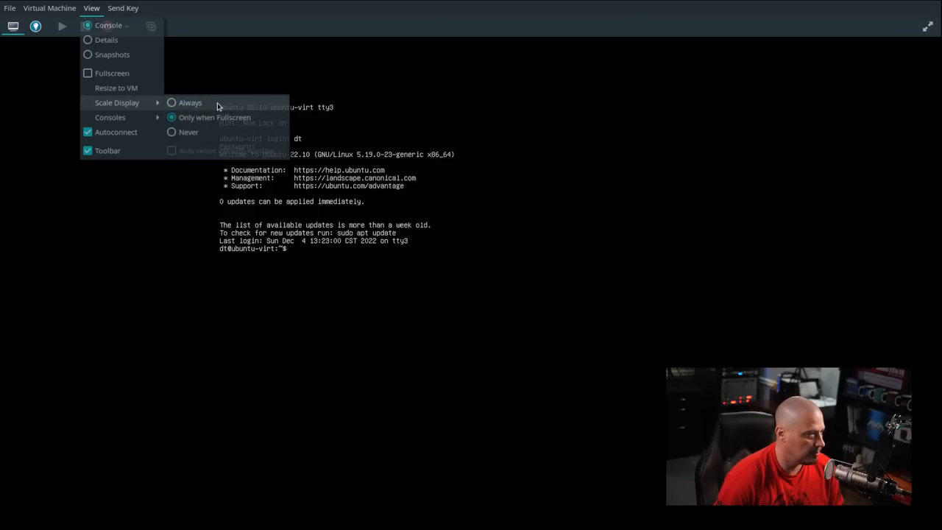
left_click(188, 103)
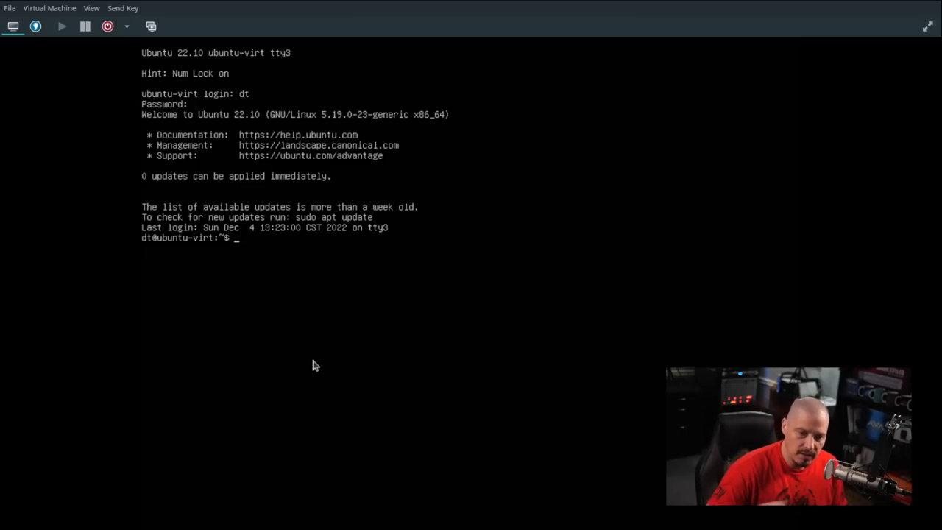
- Run ls /usr/share/consolefonts to list the available console font files
type("ls /usr")
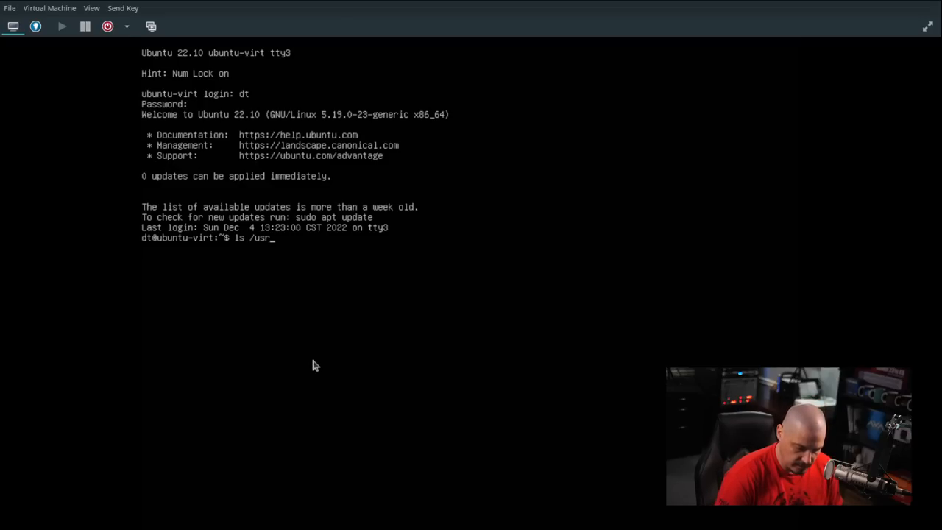
type("/share/c")
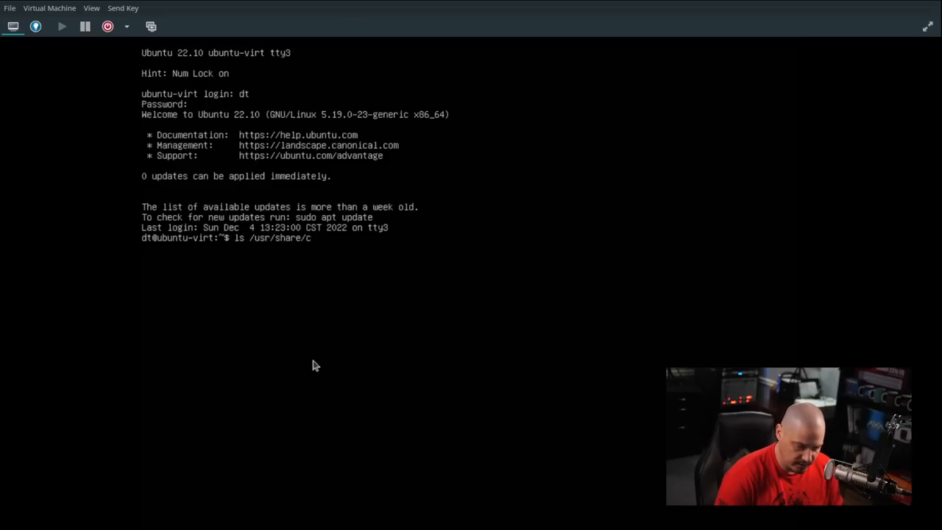
type("onsole")
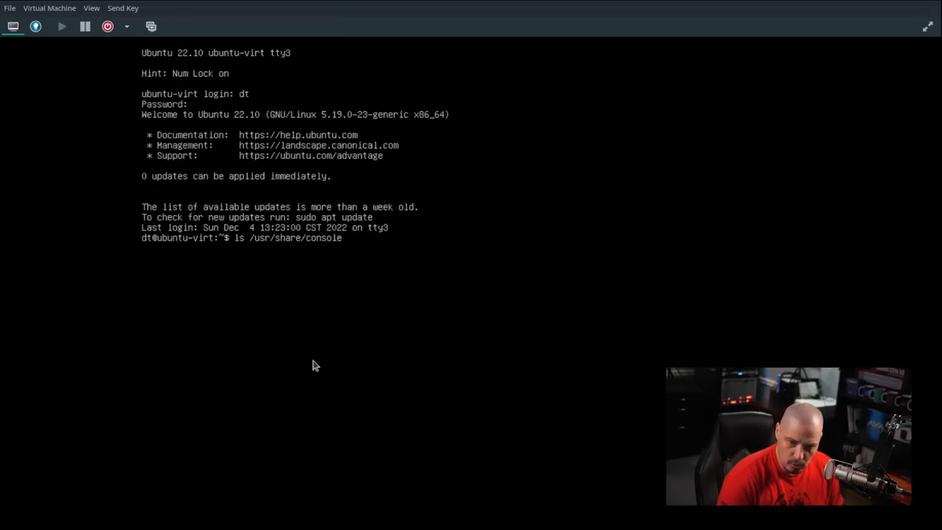
key("Return")
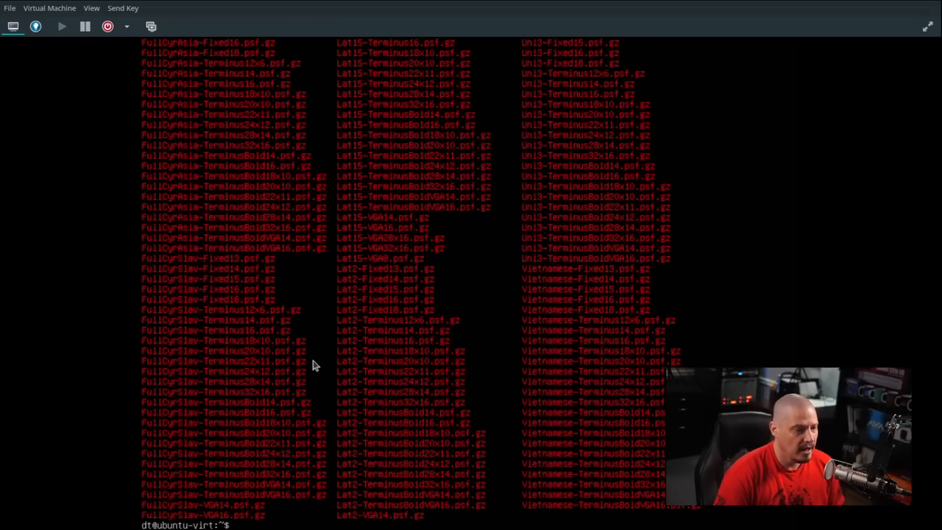
mouse_move(313, 224)
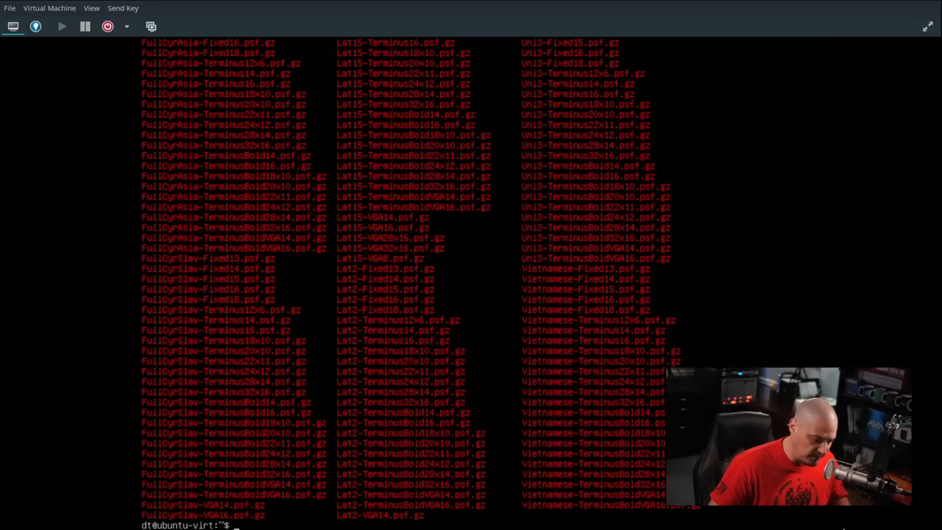
- Run sudo find / -iname consolefonts with the password, locating /usr/share/consolefonts
type("sudo fin")
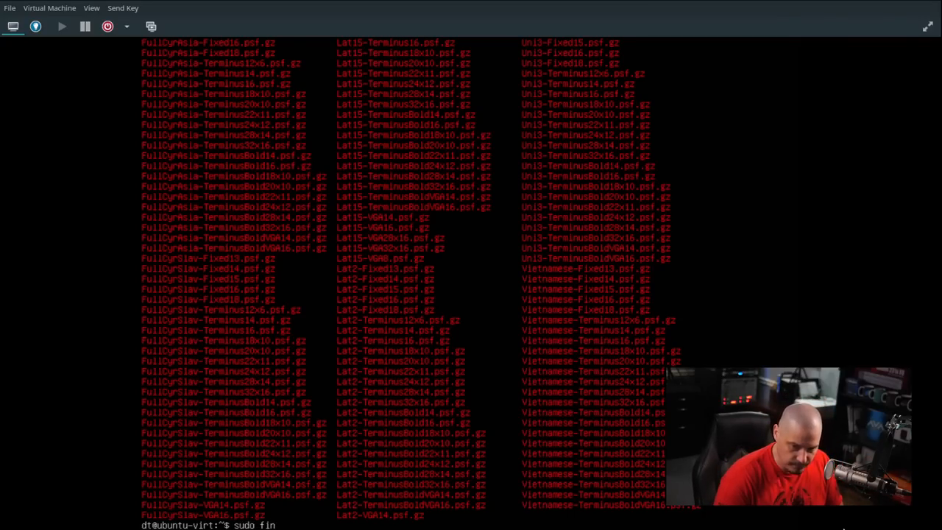
type("d / -")
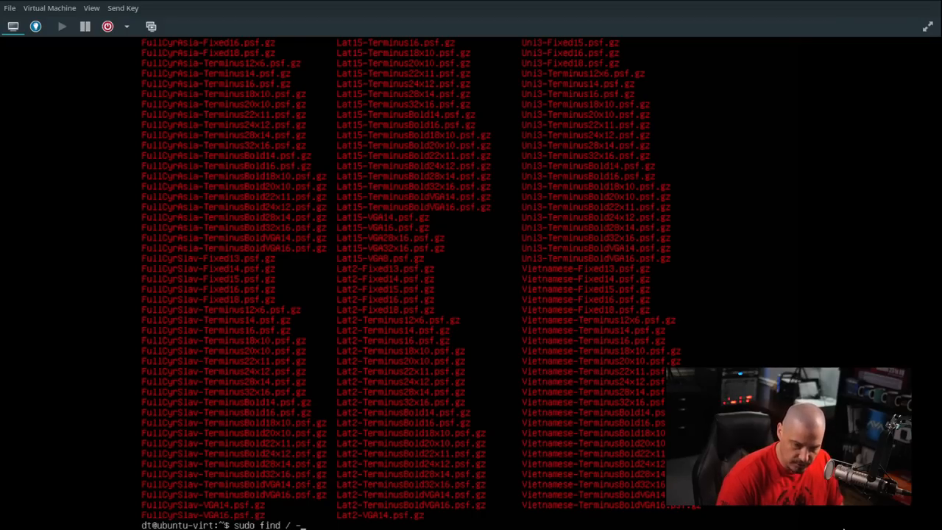
type("iname")
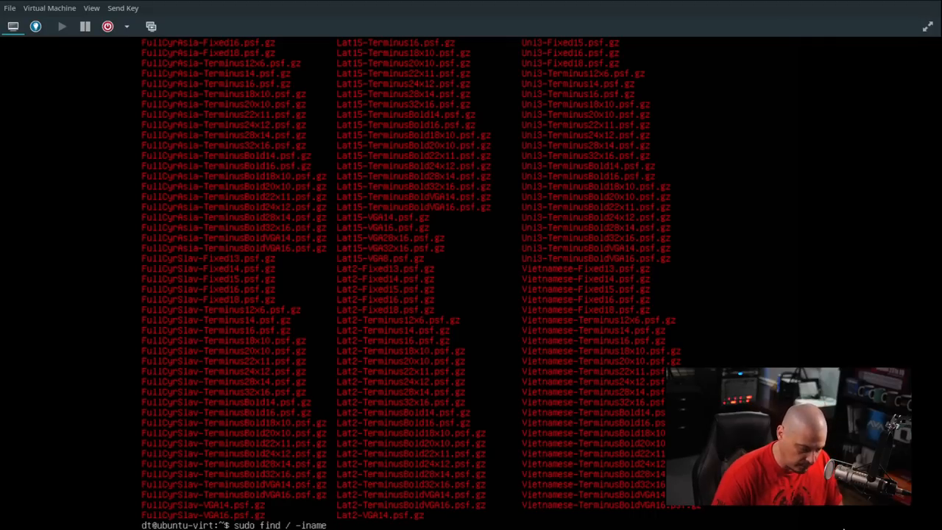
type("conso")
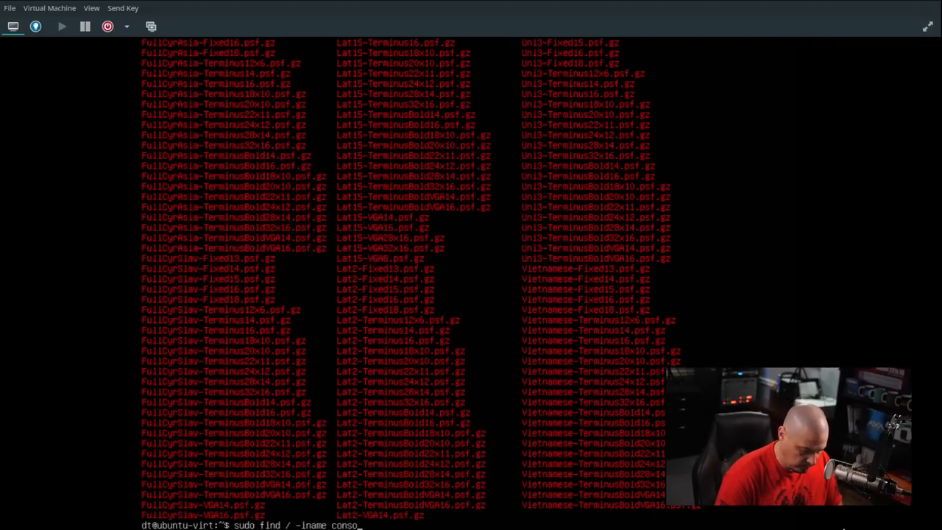
type("lefonts")
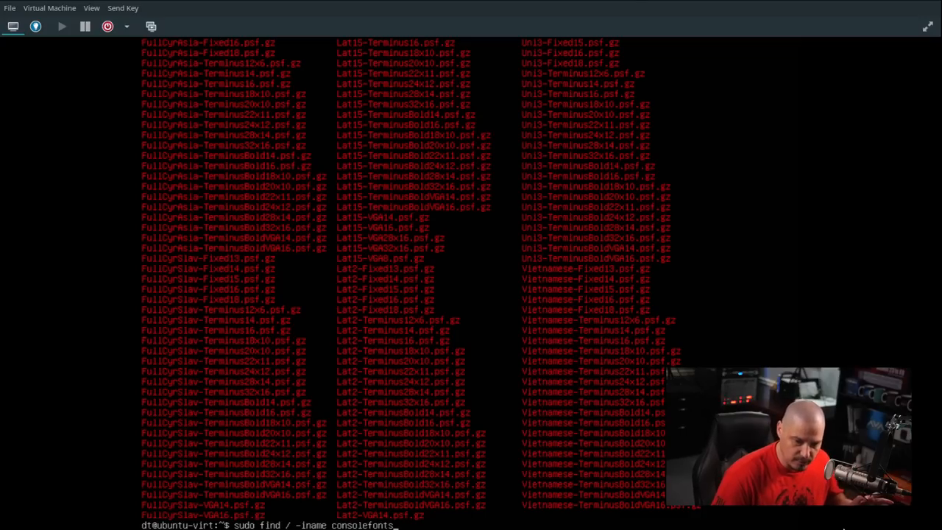
key("Return")
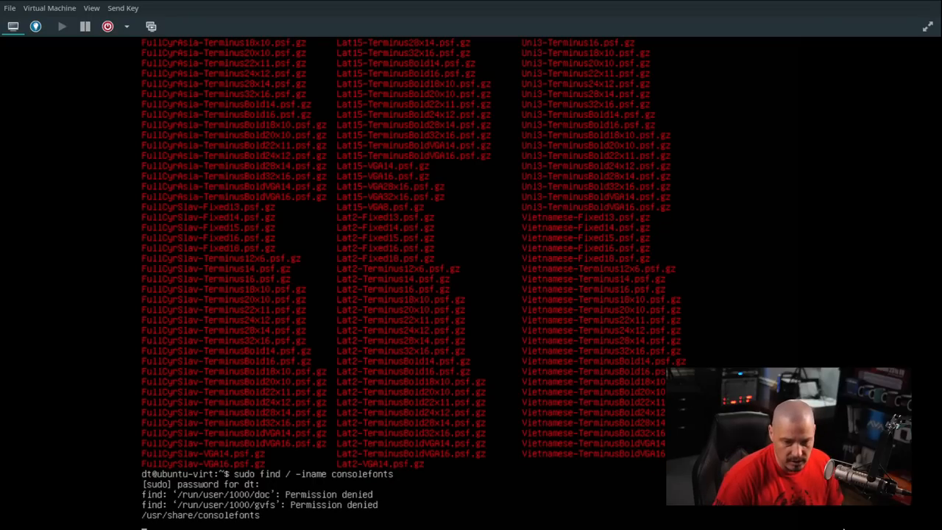
key("Return")
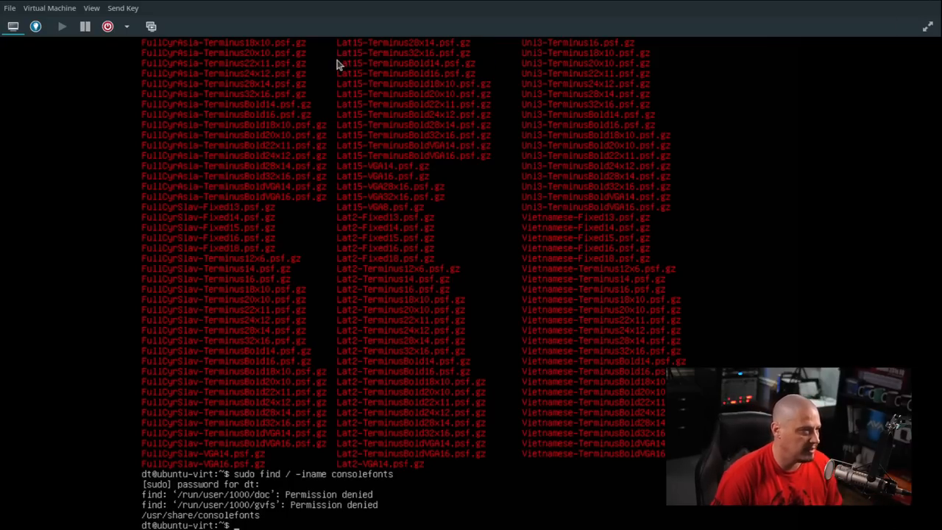
mouse_move(404, 61)
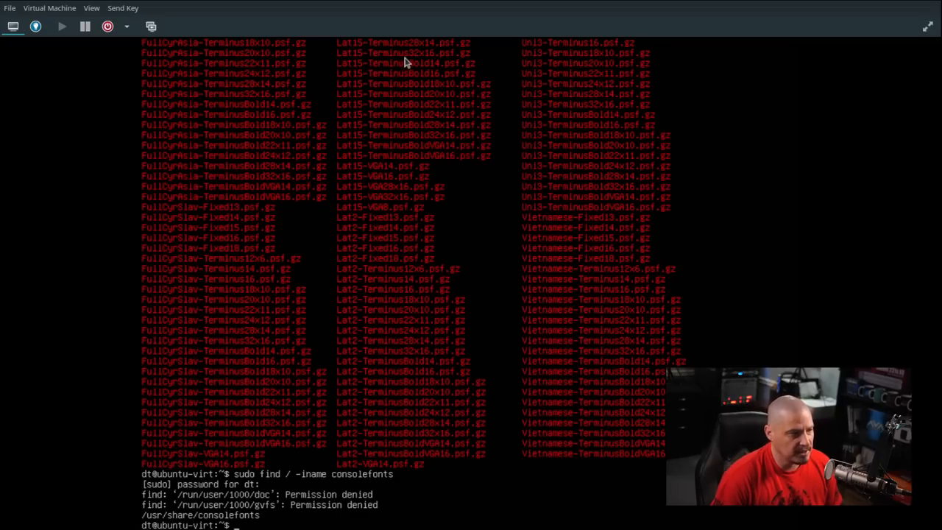
mouse_move(450, 506)
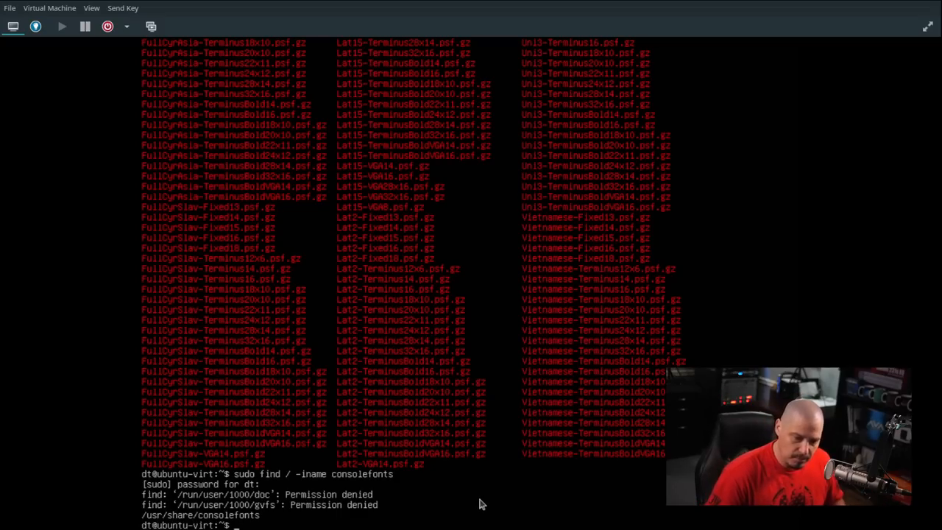
- Run setfont Lat15-Terminus32x16.psf.gz to enlarge the console font
type("setfont")
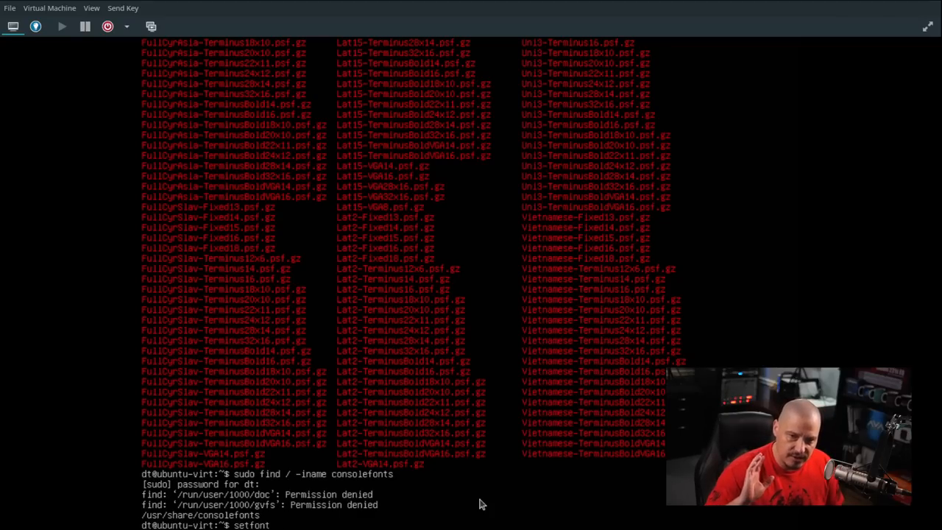
type("Lat")
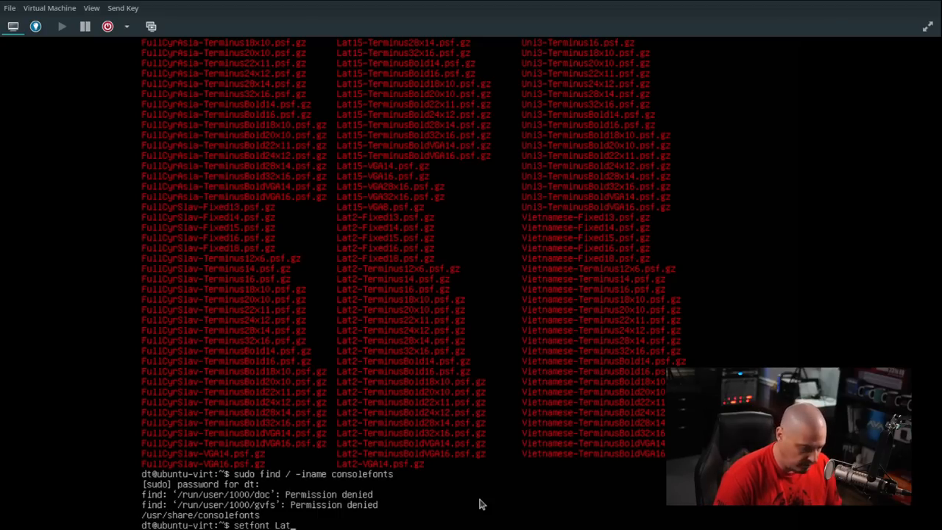
type("15-Terminus32x1")
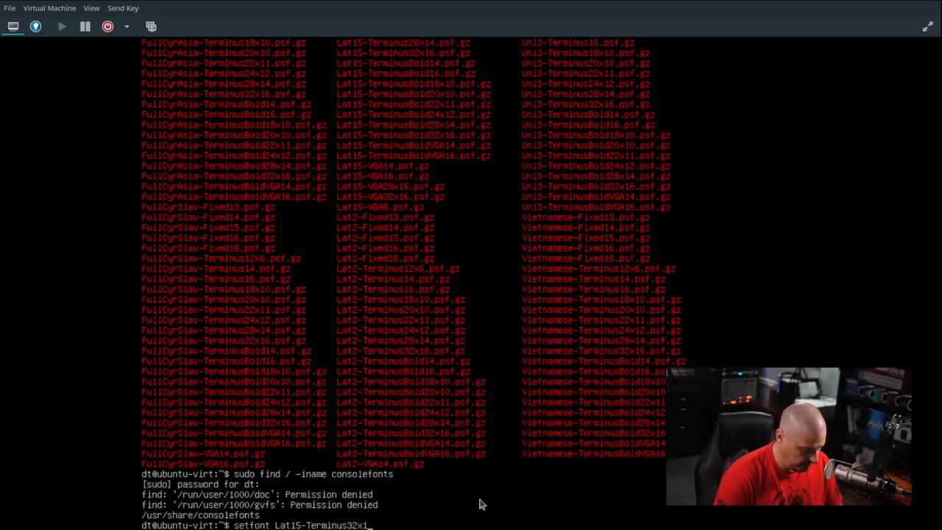
type("6.ps")
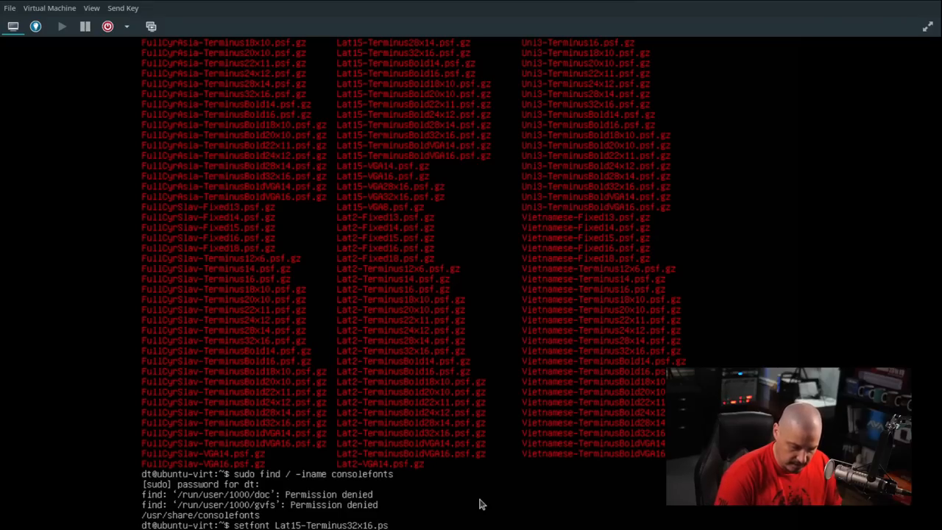
type("f.gz")
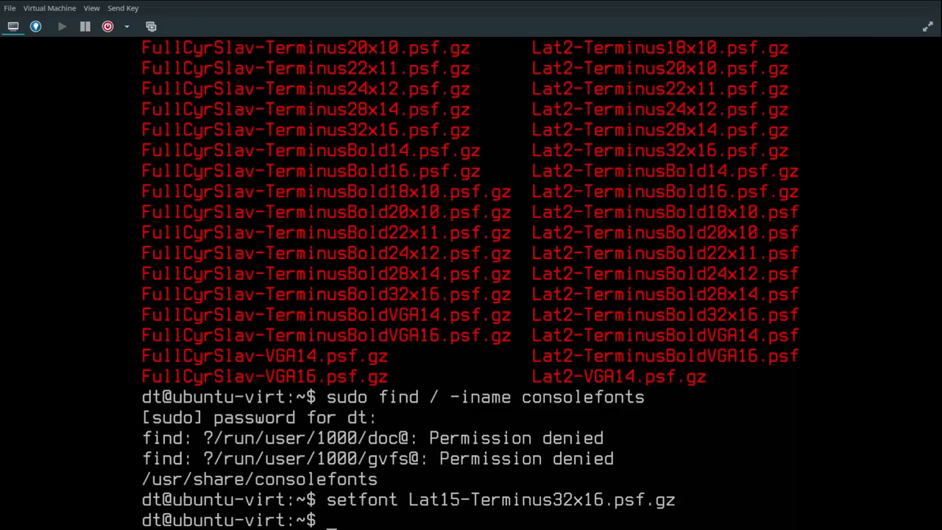
- Run sudo vim /etc/default/console-setup to edit the console configuration
type("sudo vim")
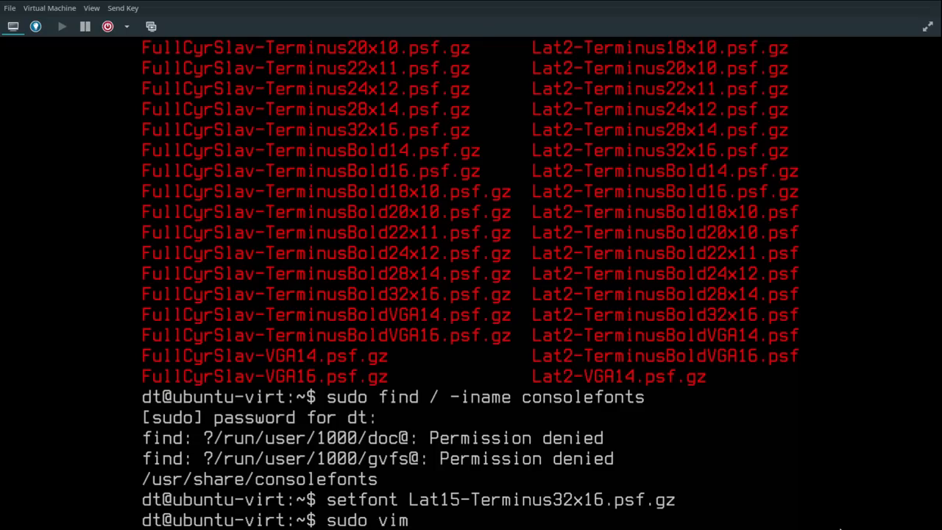
type("/etc")
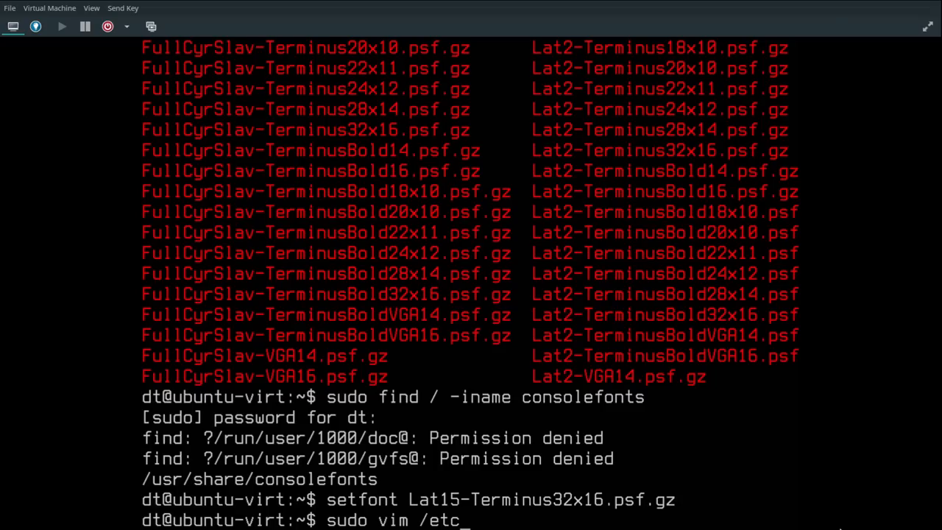
type("default/")
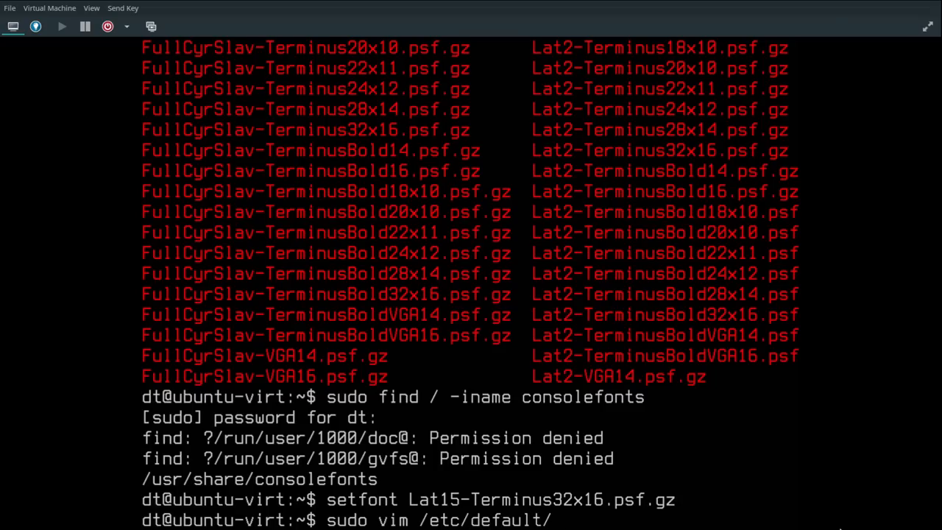
type("console-setup")
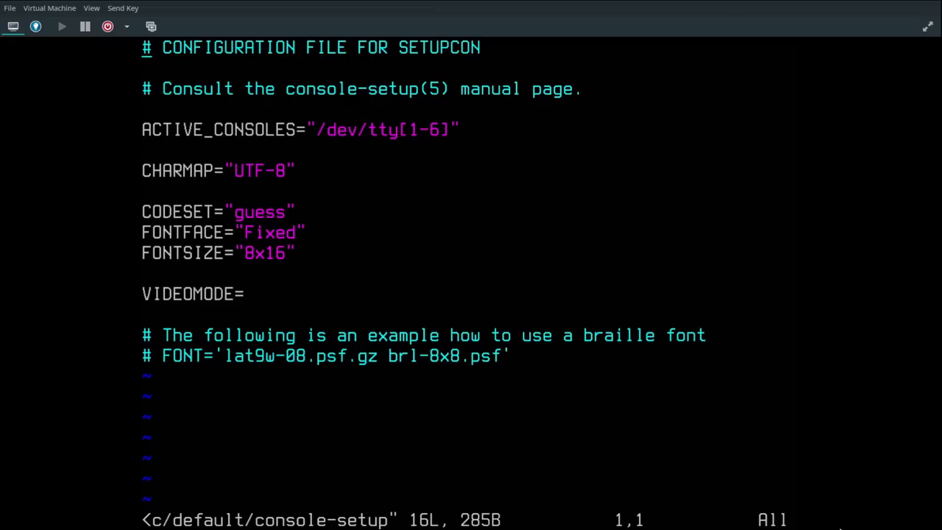
- Insert FONT="Lat15-Terminus32x16.psf.gz" on the blank line below FONTSIZE
key("G")
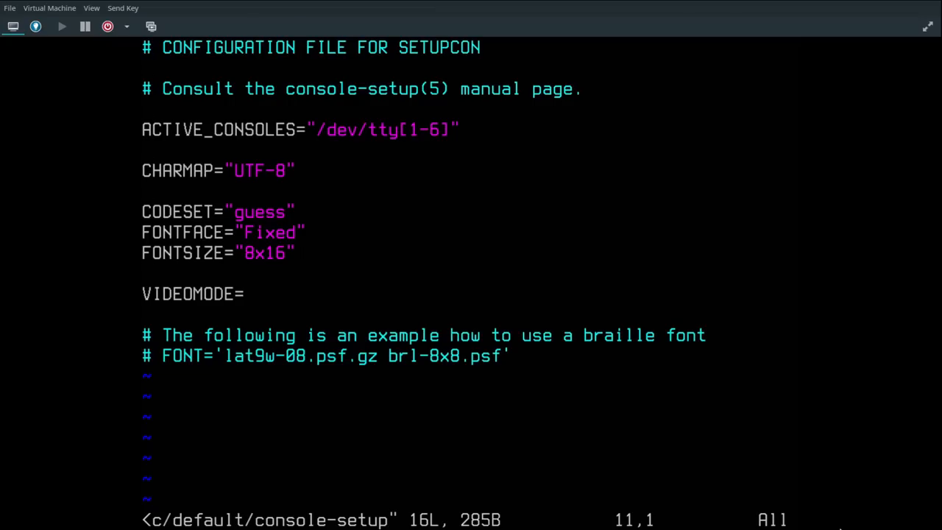
key("Down")
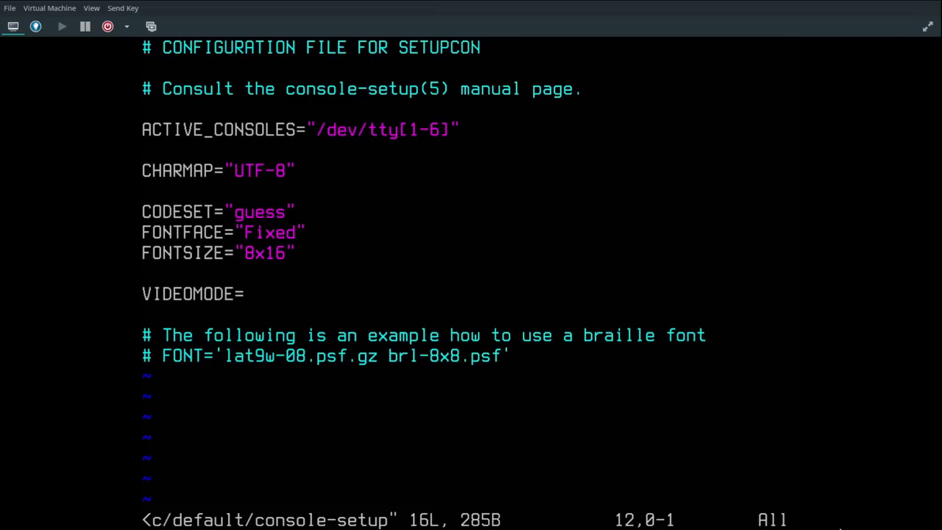
key("i")
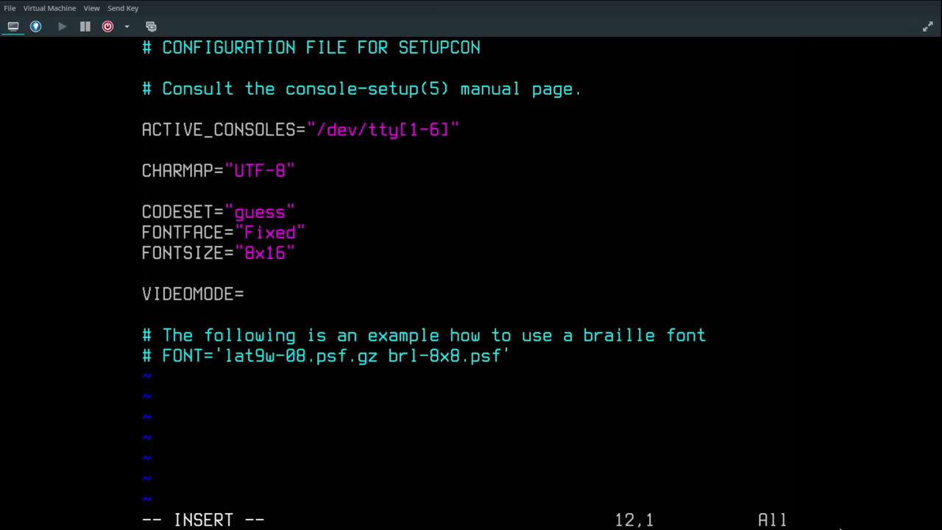
type("FONT=\"")
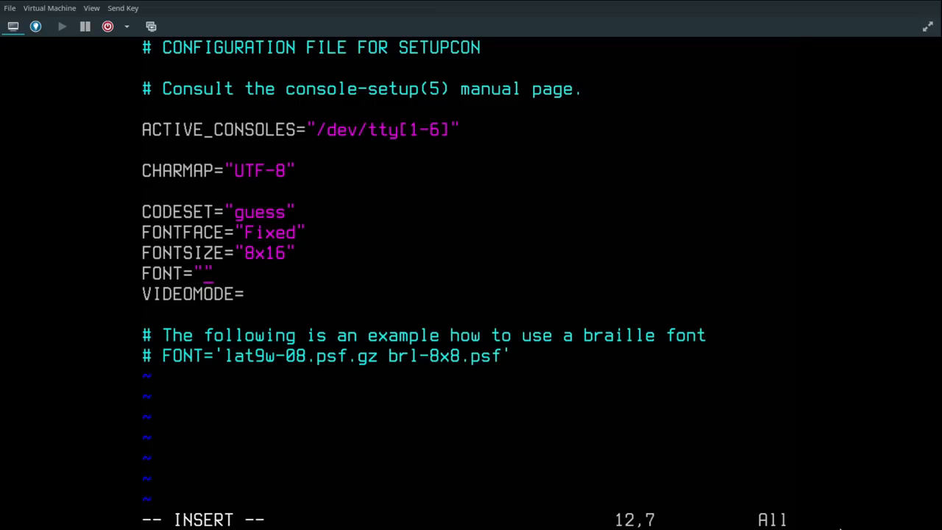
type("Lat")
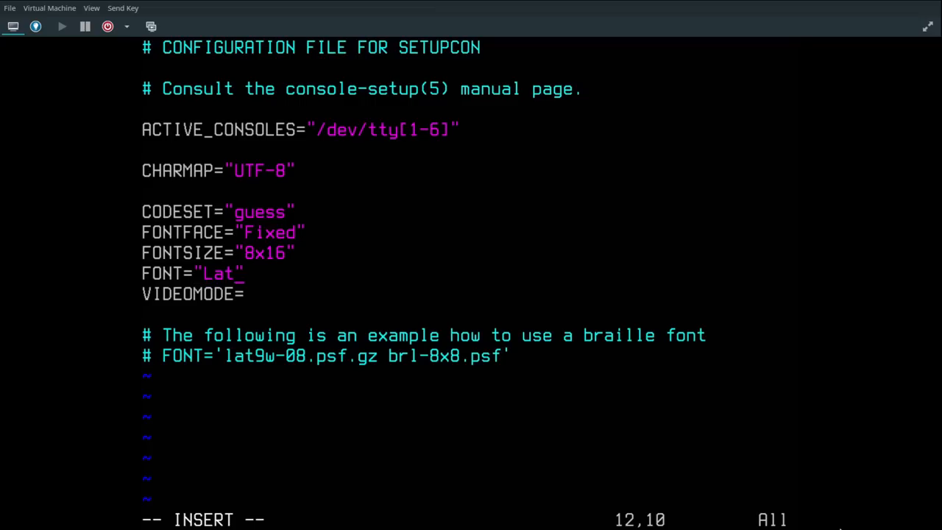
type("15-T\"")
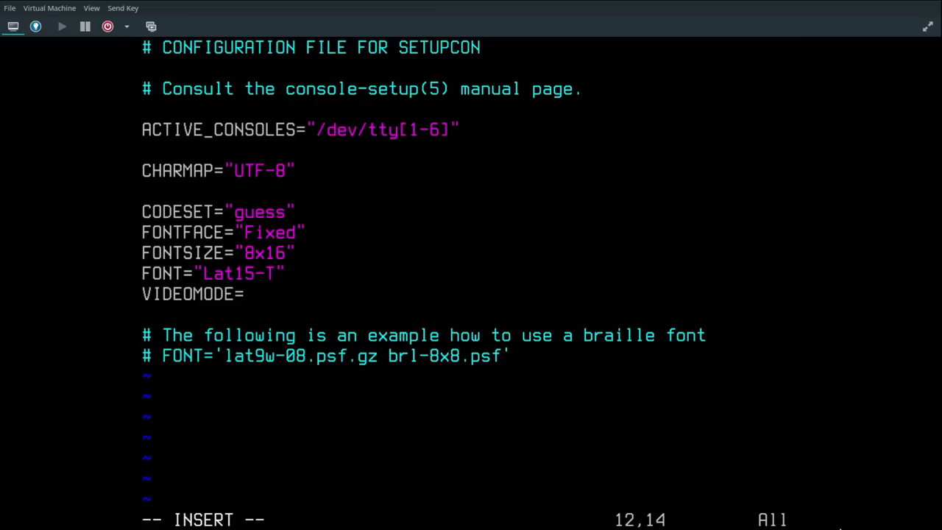
type("erminus")
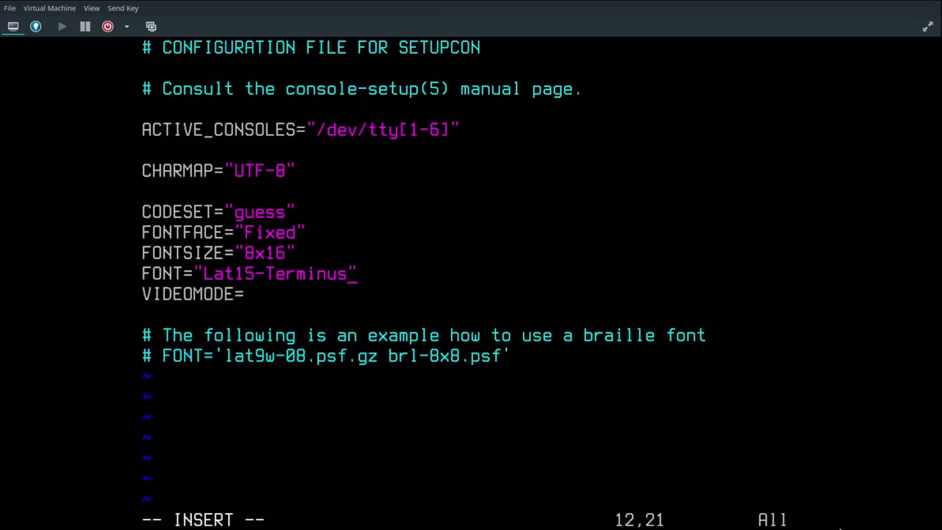
type("32")
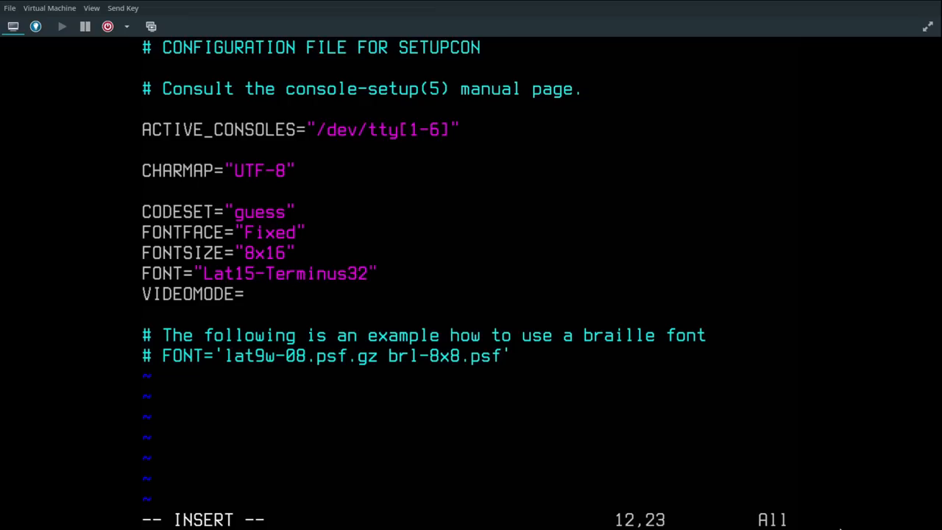
type("x16")
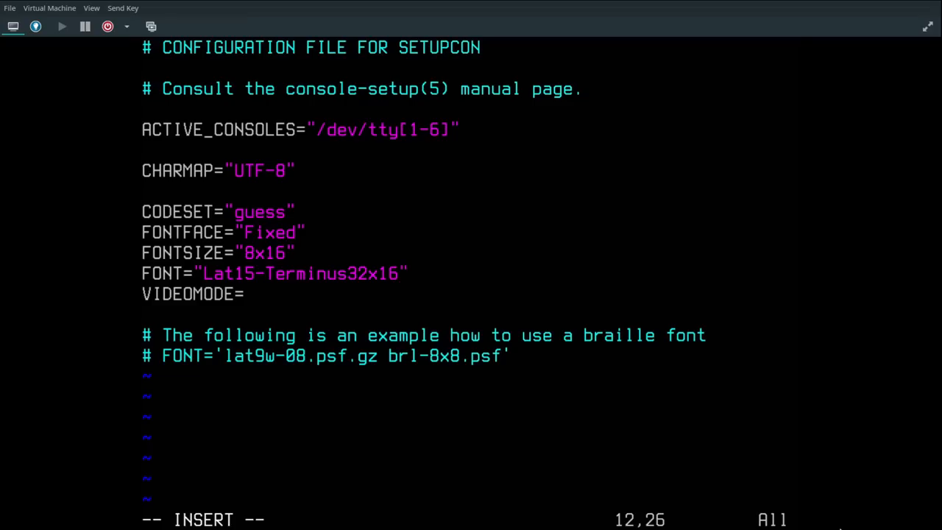
type(".psf.")
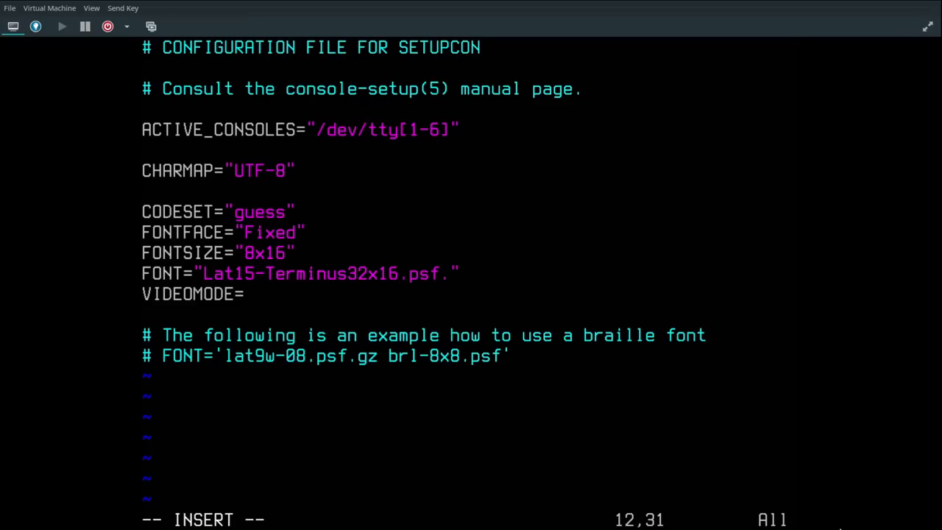
type("gz")
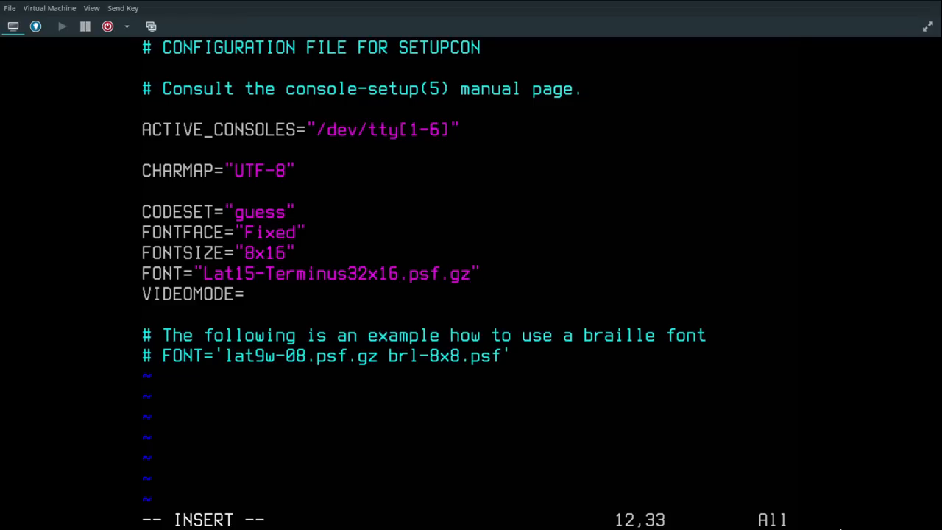
- Save the file with :wq and begin rebooting the VM
type(":wq")
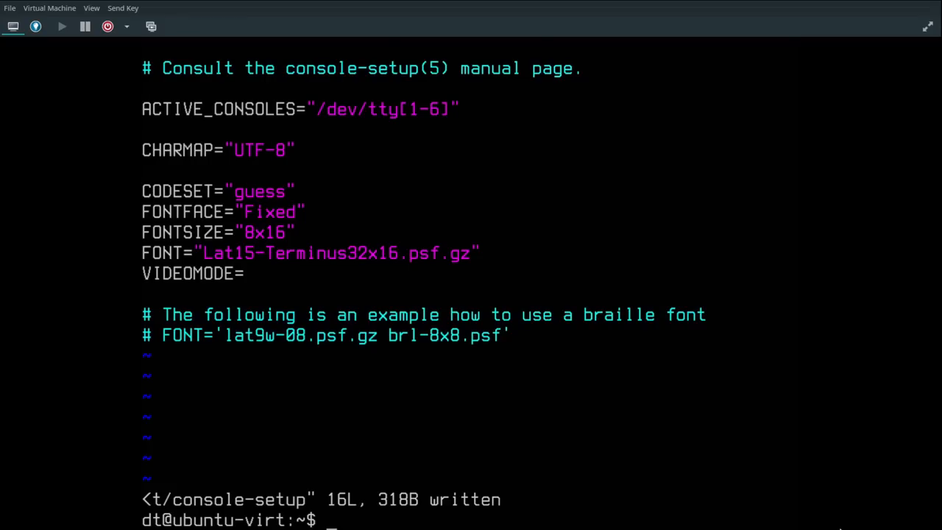
type("rebo")
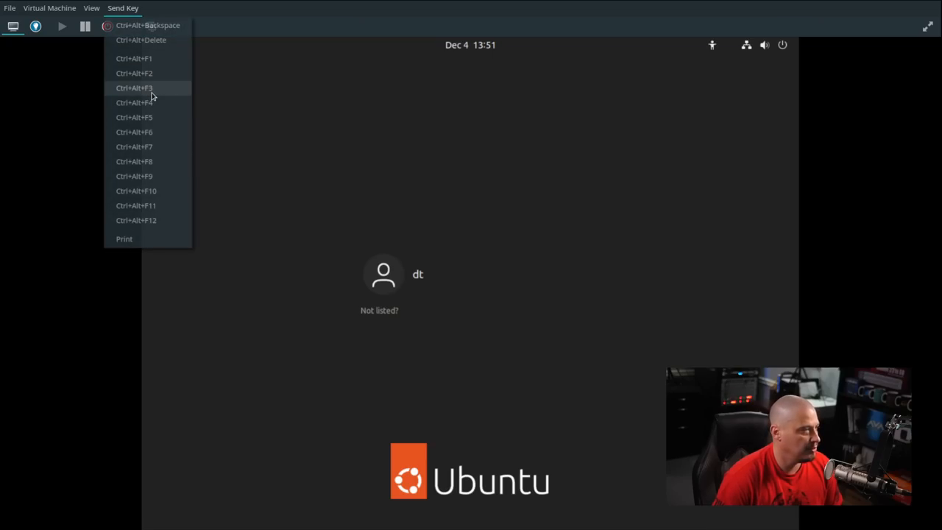
- Switch to a text console with Send Key, log in as dt and begin a write command
left_click(133, 88)
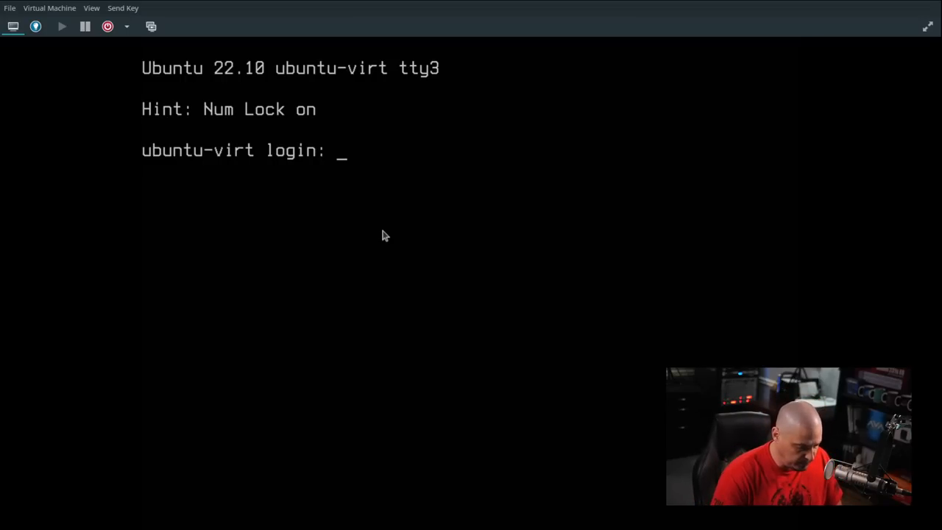
type("dt")
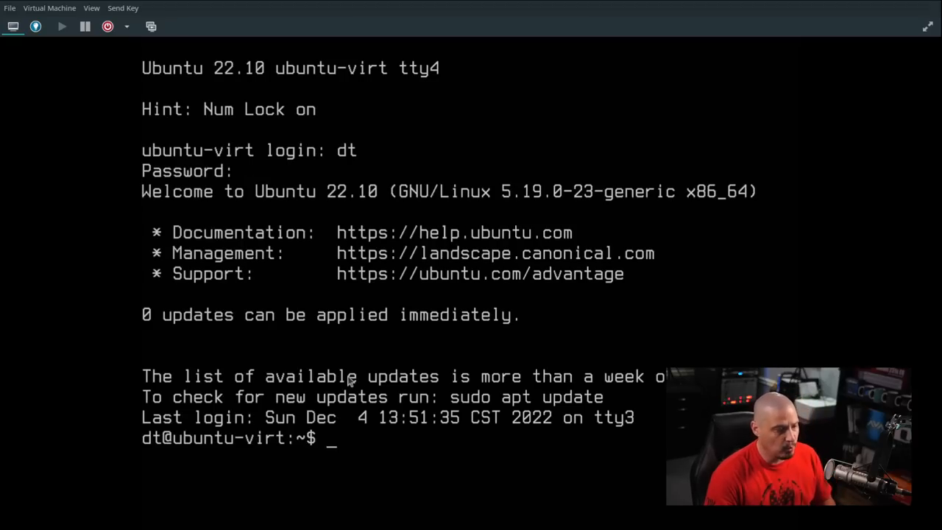
type("write")
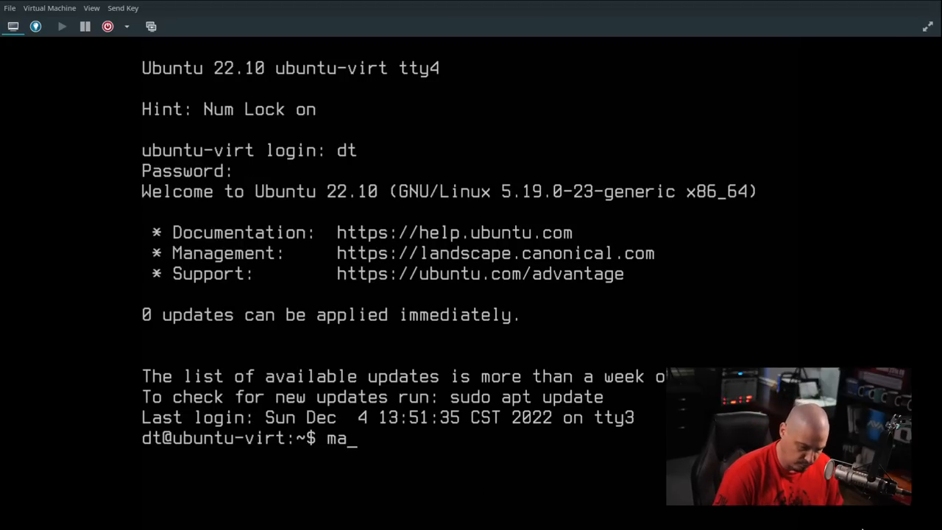
- View man write, then quit back to the shell prompt
key("Return")
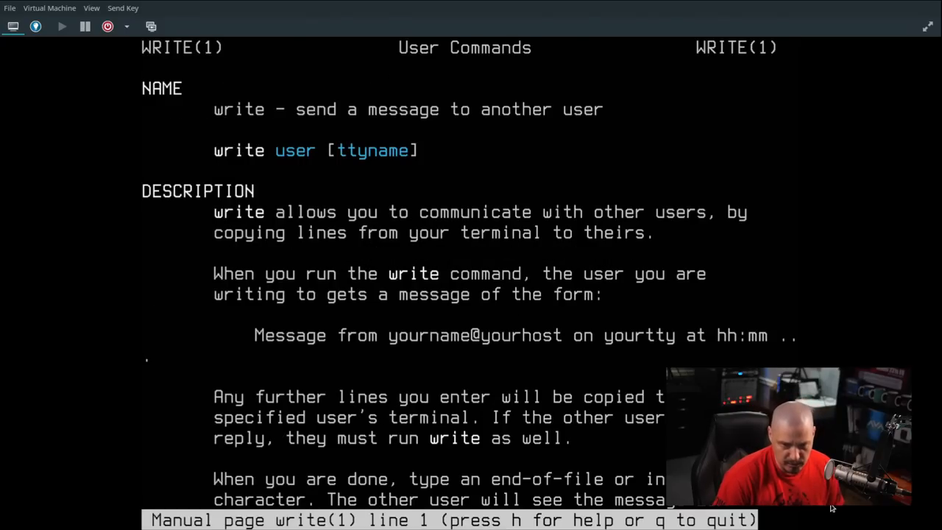
mouse_move(525, 262)
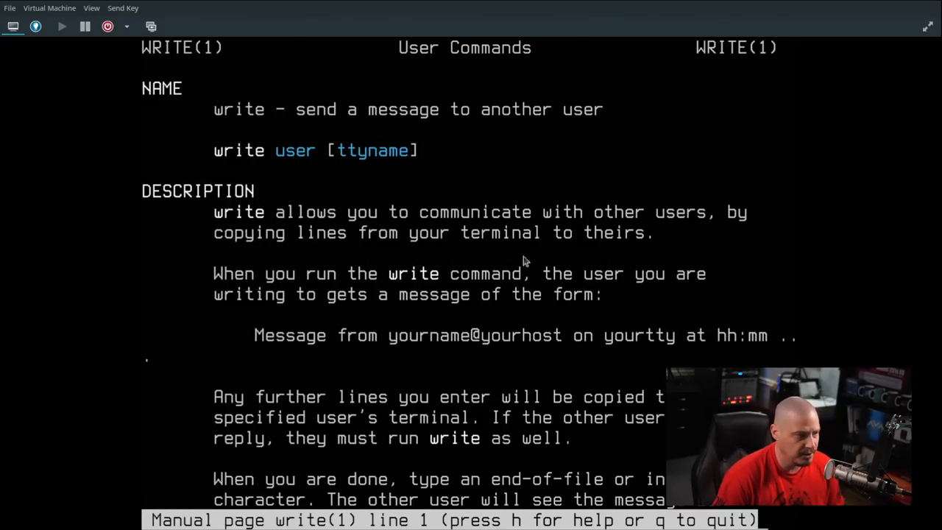
mouse_move(381, 155)
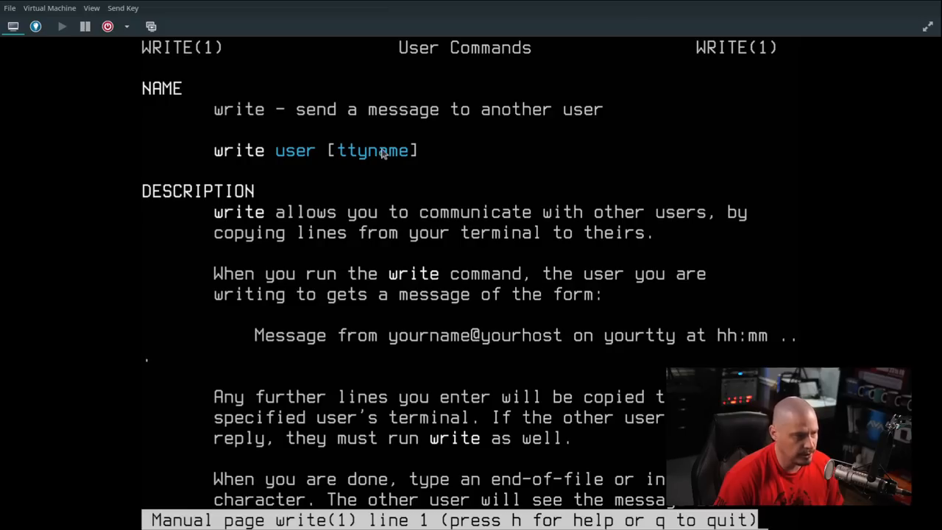
key("q")
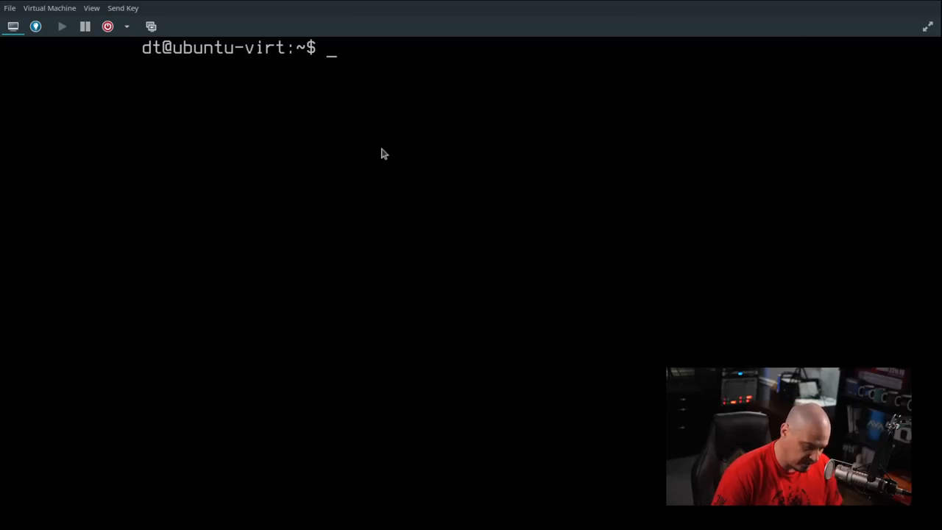
- Start a write dt command, then enter who to list logged-in users
type("write")
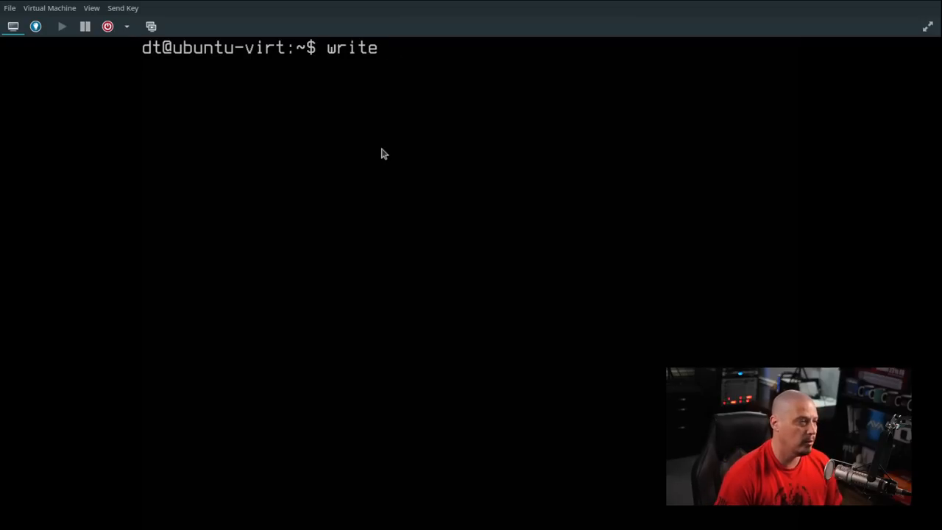
type("dt")
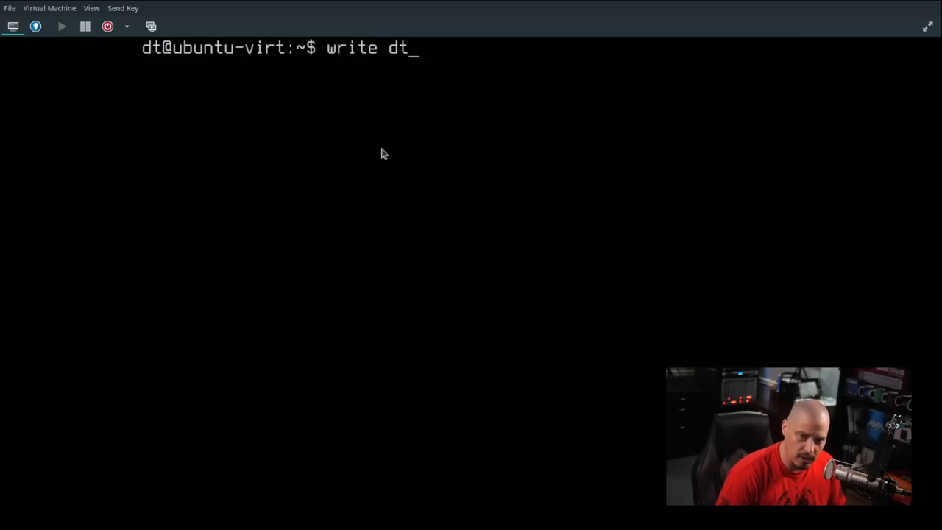
type("\" \"")
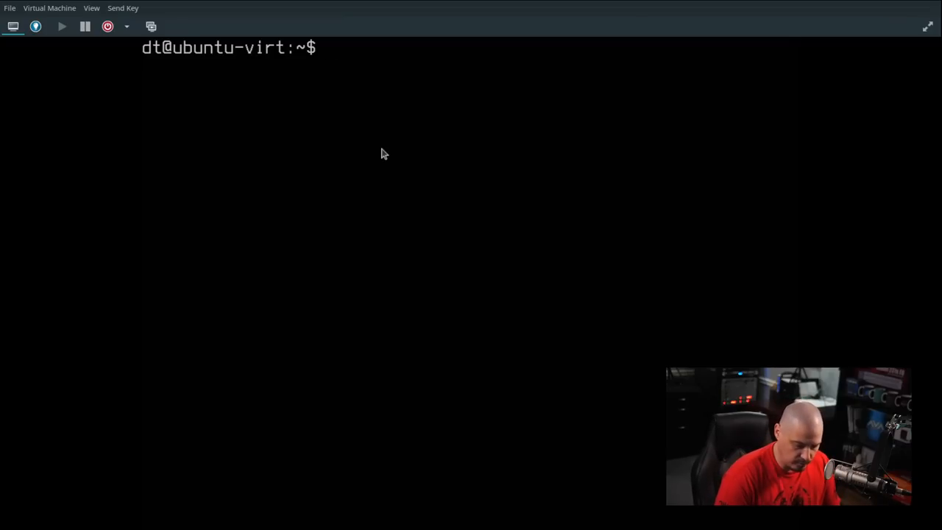
type("who")
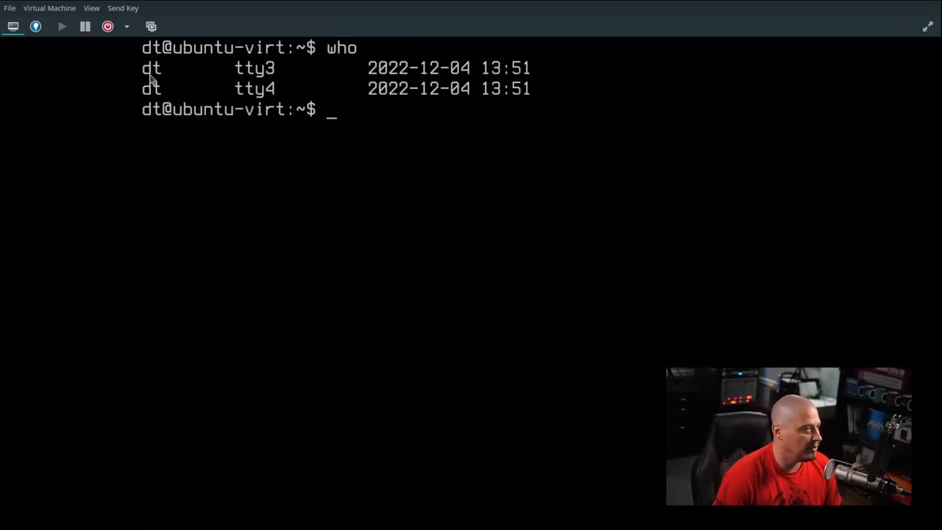
mouse_move(169, 94)
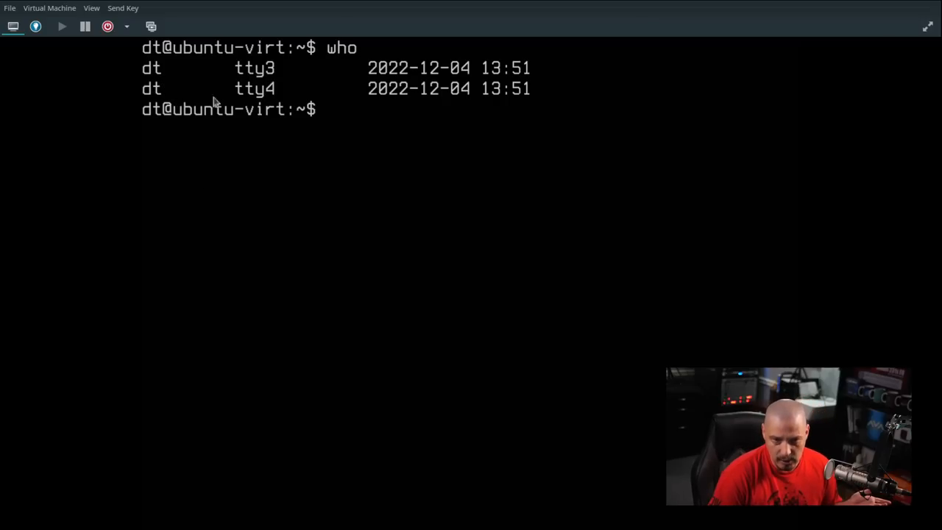
mouse_move(596, 504)
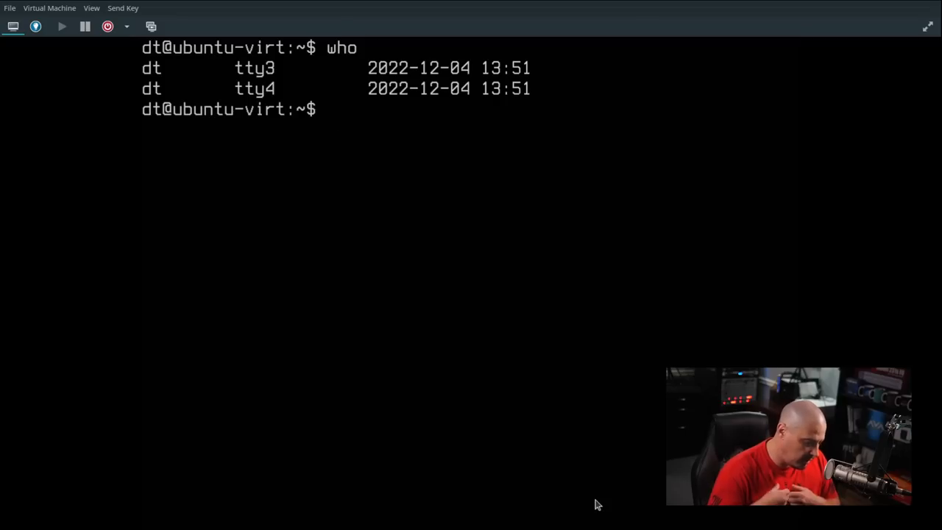
- Run write dt tty3, which fails because write permission is turned off
type("write dt")
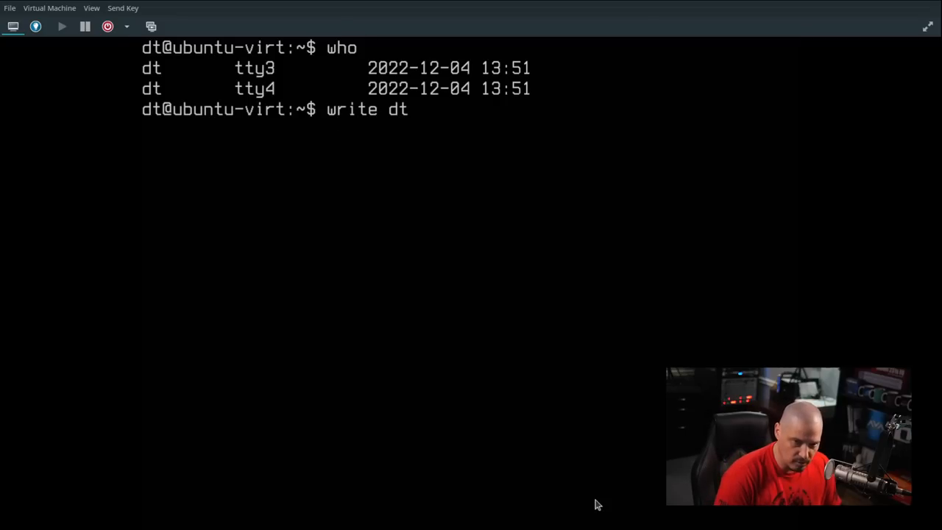
type("tty3")
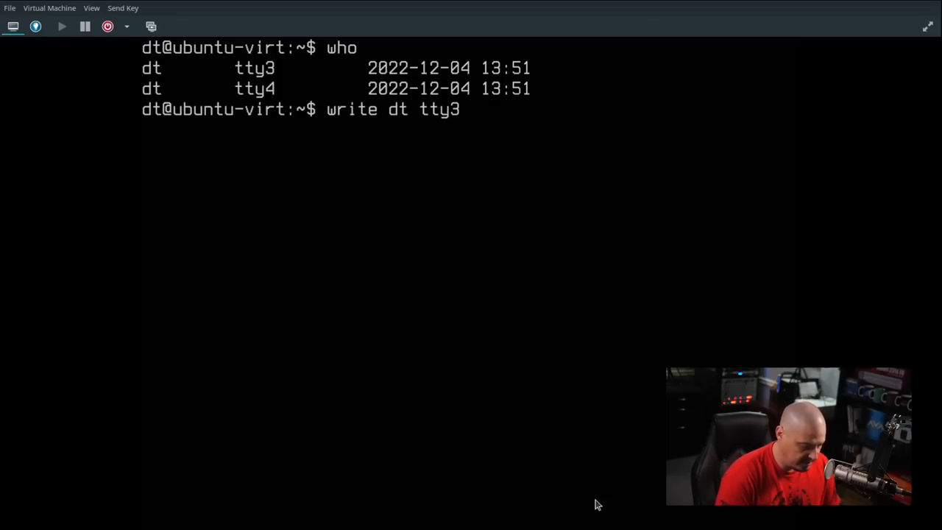
key("Return")
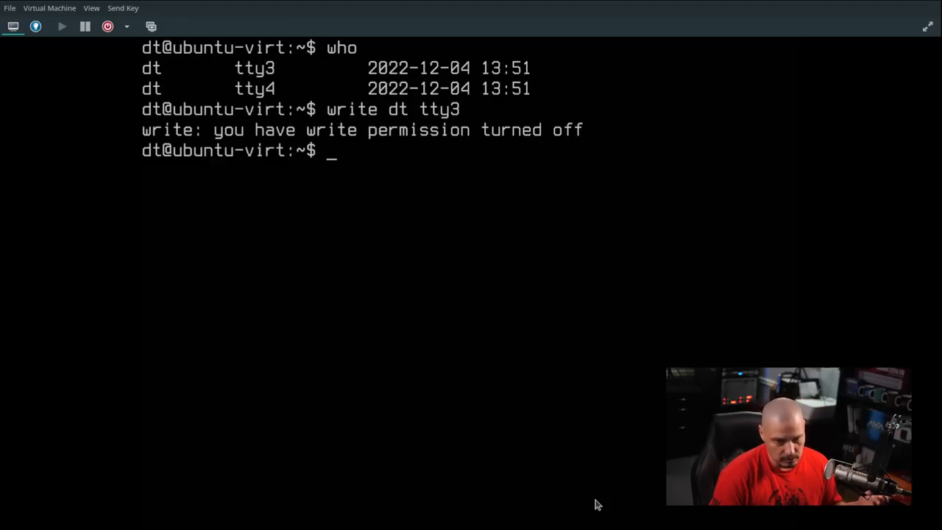
mouse_move(739, 521)
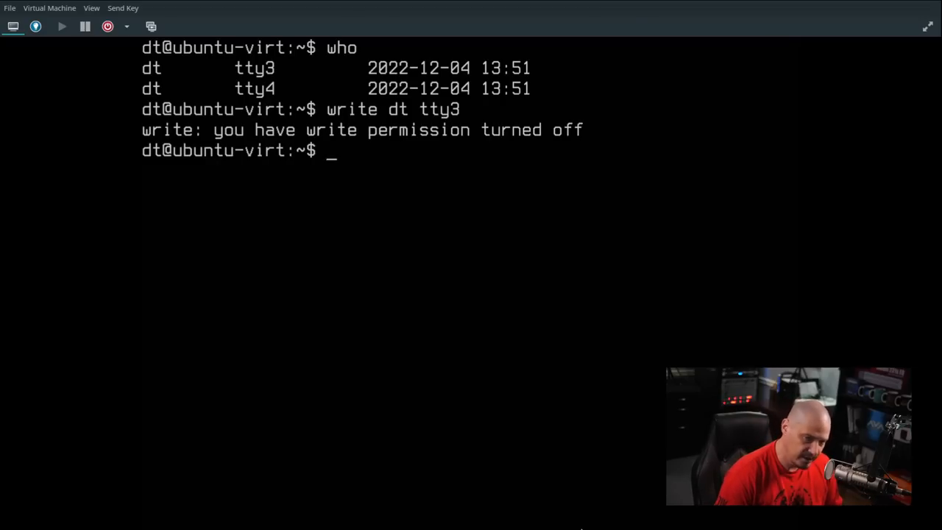
- Run 'sudo write dt tty3' and send the message 'Hello, DT!' as root
type("write dt tty3")
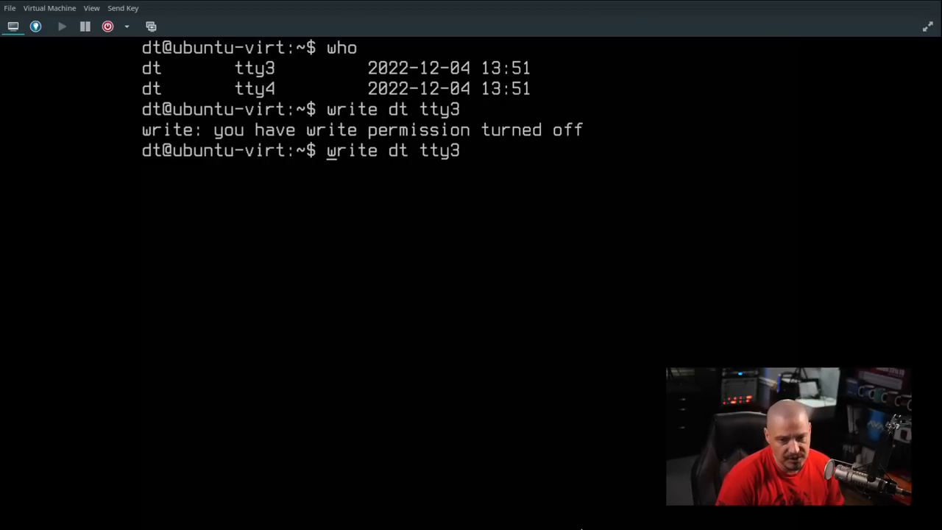
type("sudo")
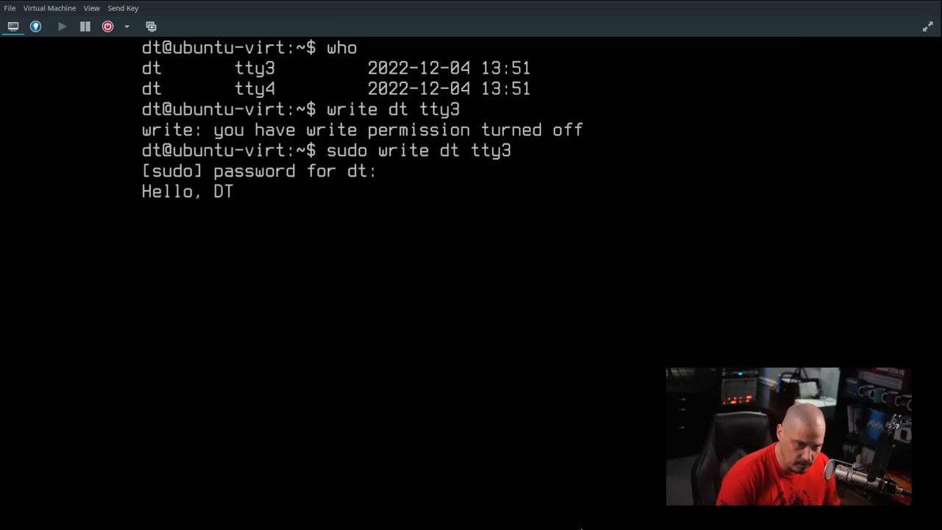
type("!")
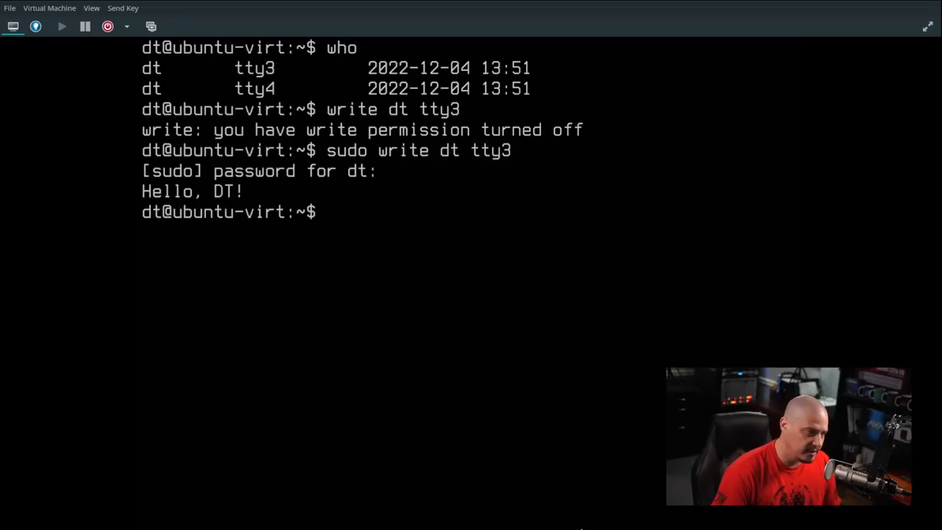
left_click(126, 9)
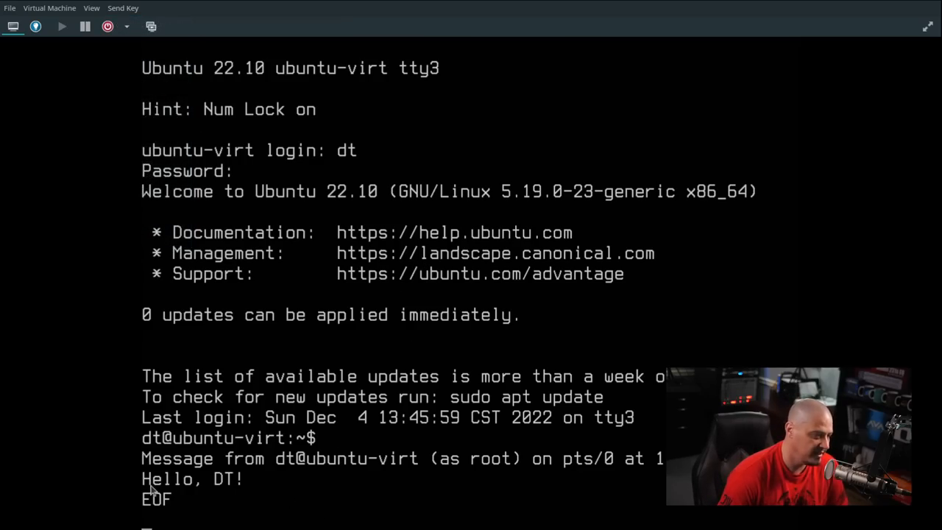
mouse_move(238, 482)
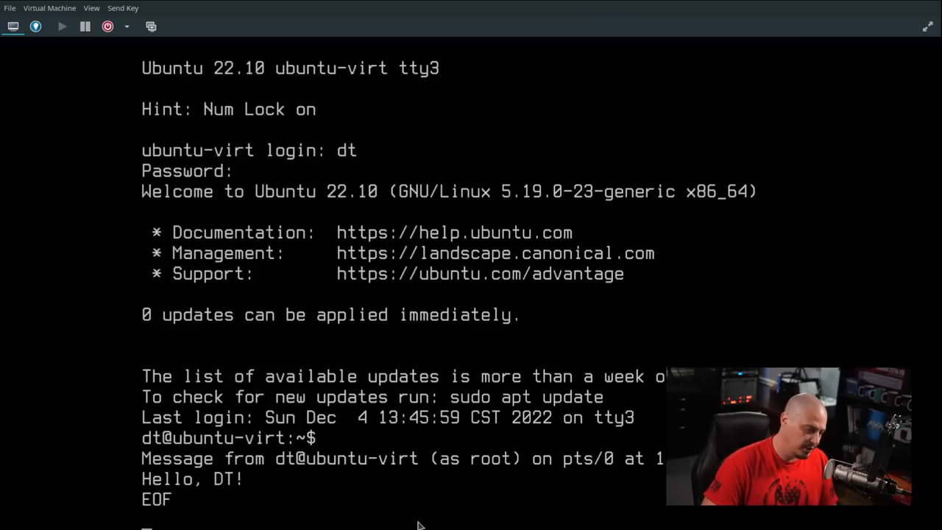
- Clear the tty3 console after reading the received 'Hello, DT!' message
key("ctrl+c")
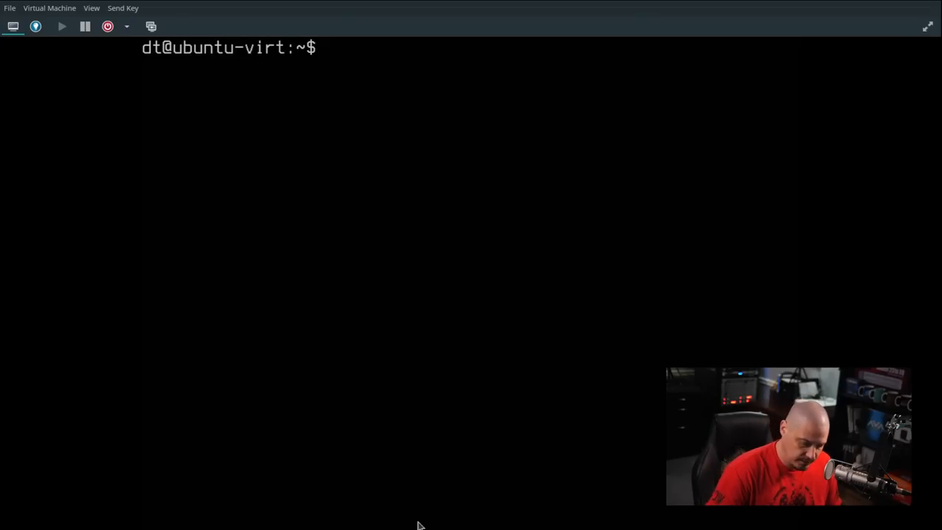
- Re-enable message permission on tty4 with 'mesg y'
type("mesg")
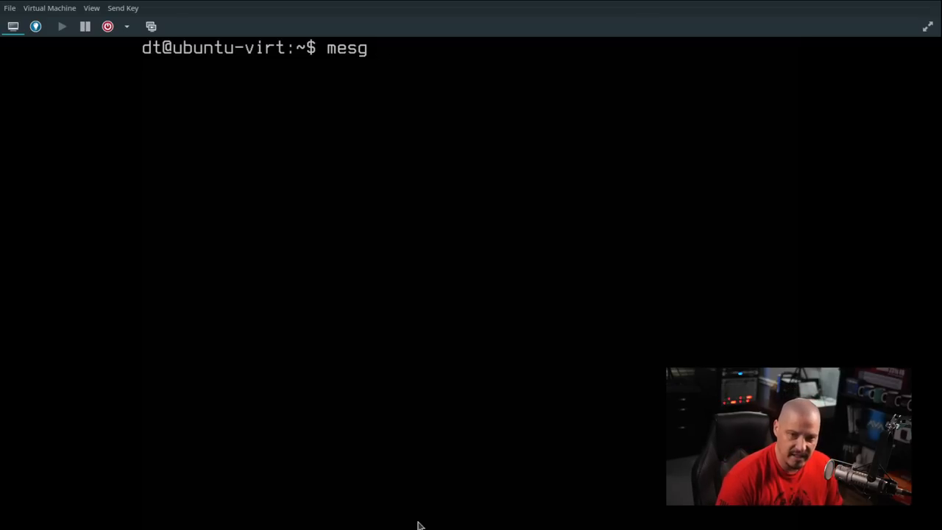
type("y")
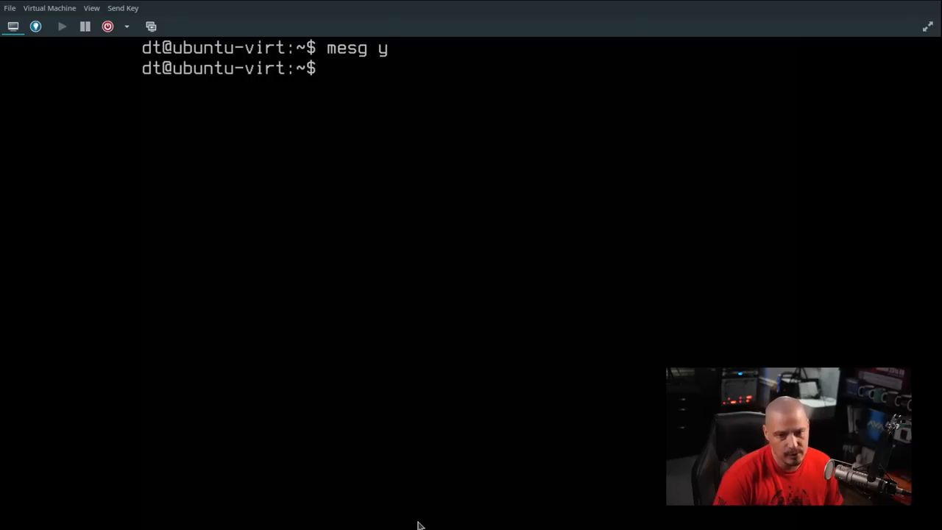
mouse_move(188, 348)
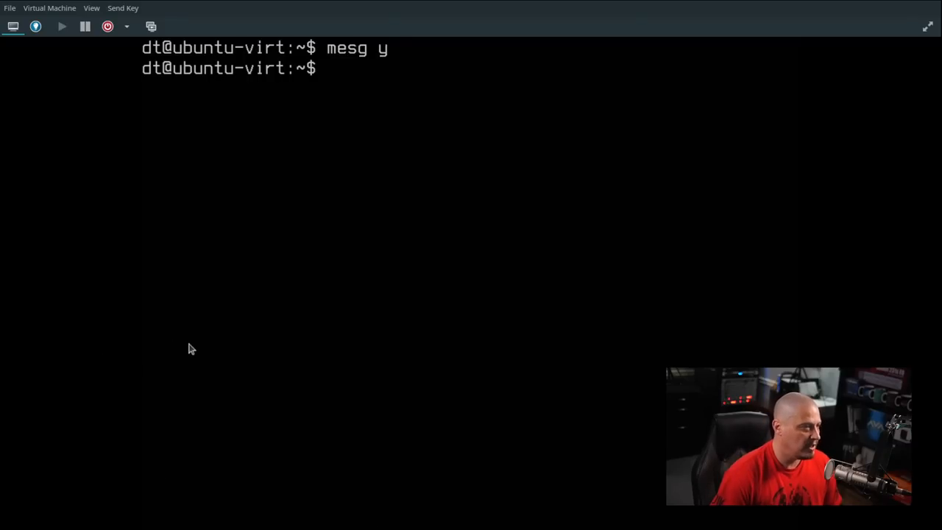
left_click(123, 9)
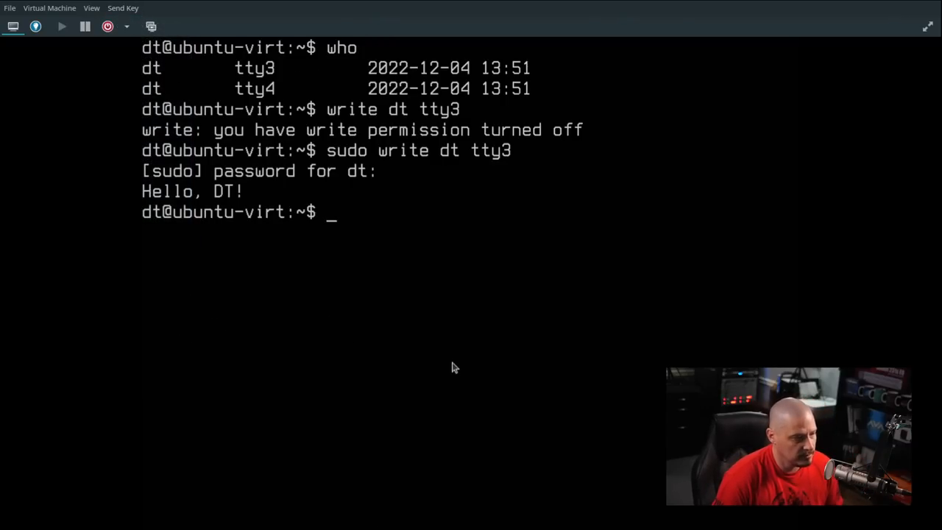
type("write")
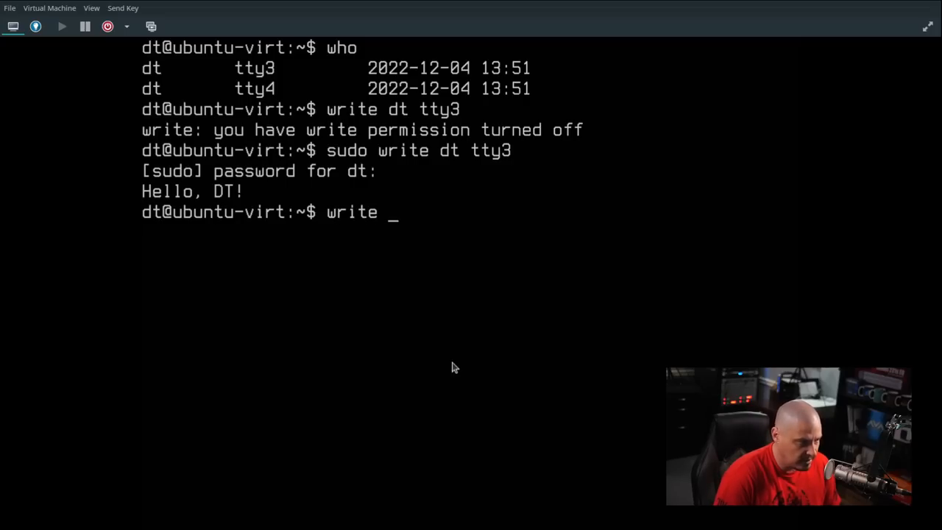
type("dt")
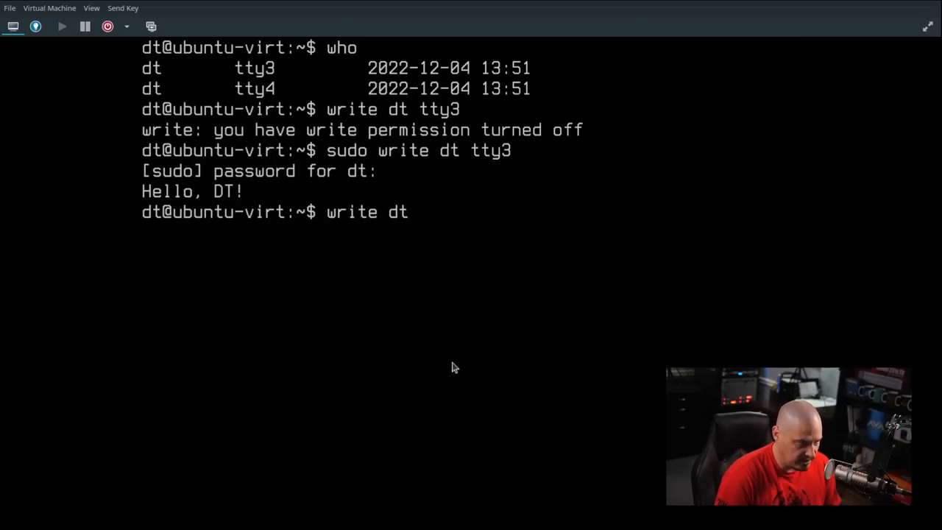
type("tty3")
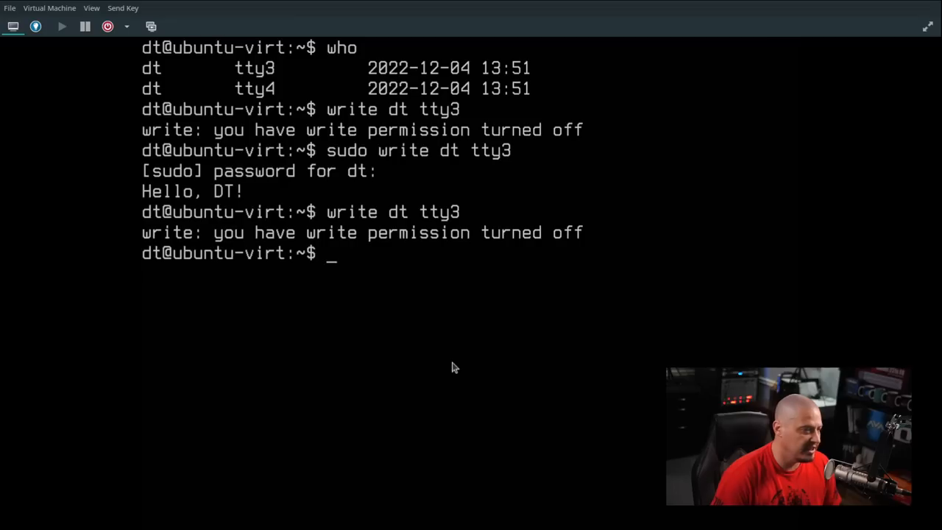
type("mesg y")
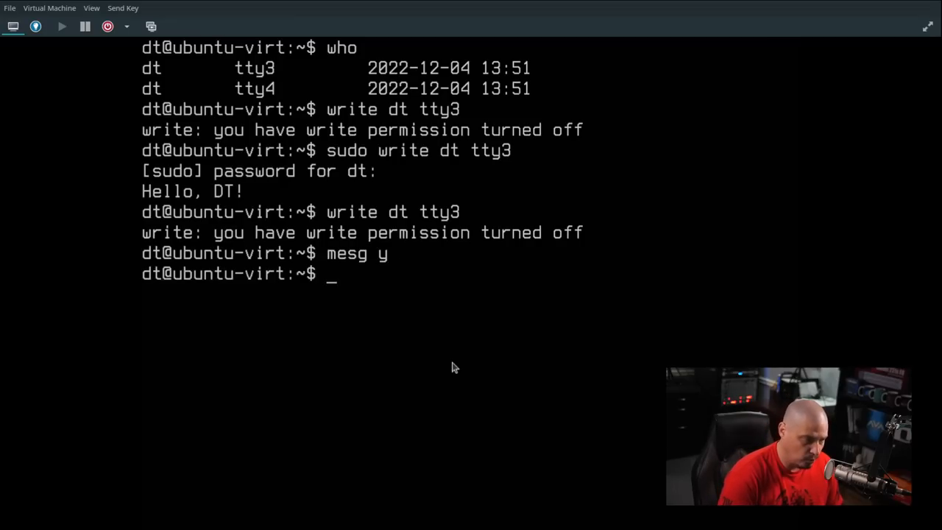
- Send 'Yo, dawg!' to dt on tty3 with 'write dt tty3', no sudo needed
type("write dt tty3")
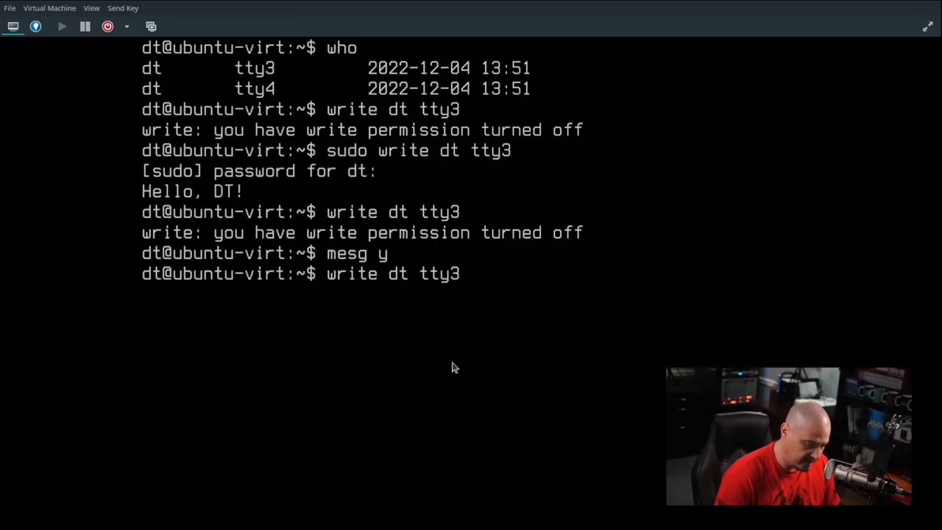
type("Yo,")
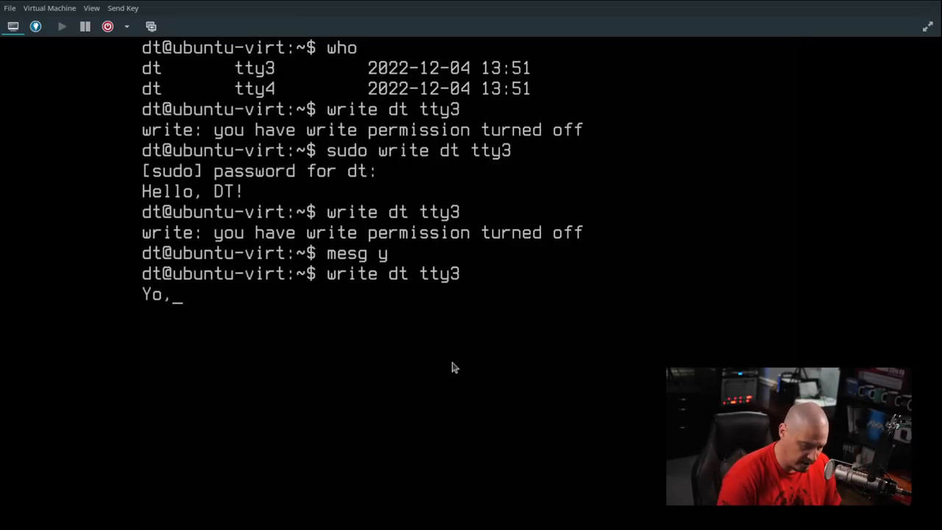
type("dawg!")
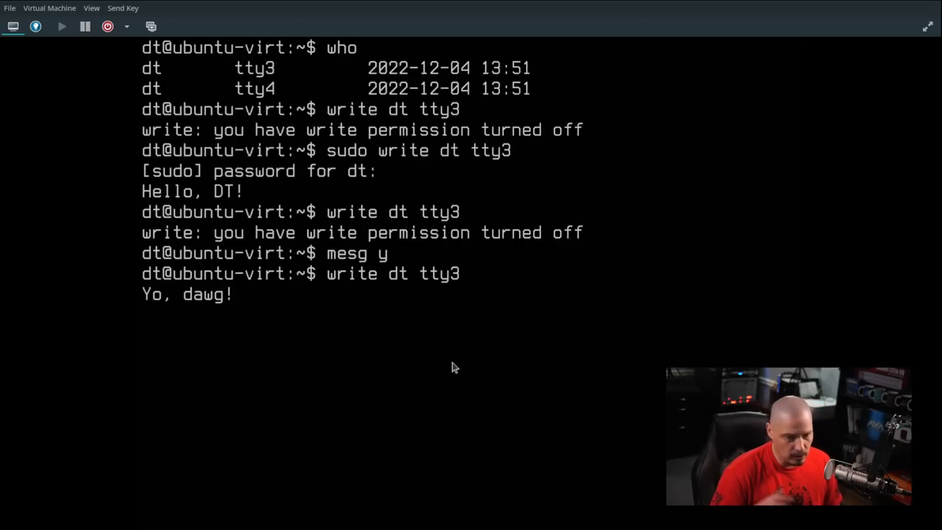
key("Return")
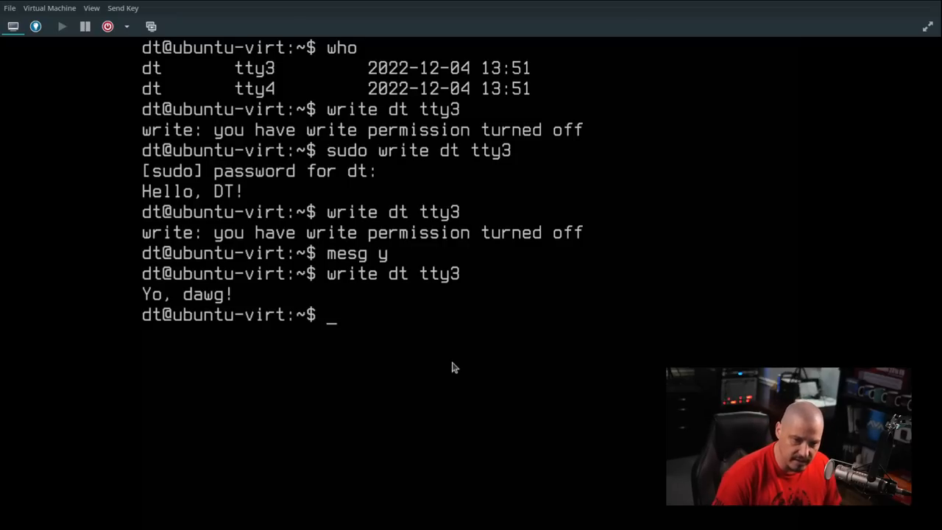
mouse_move(123, 8)
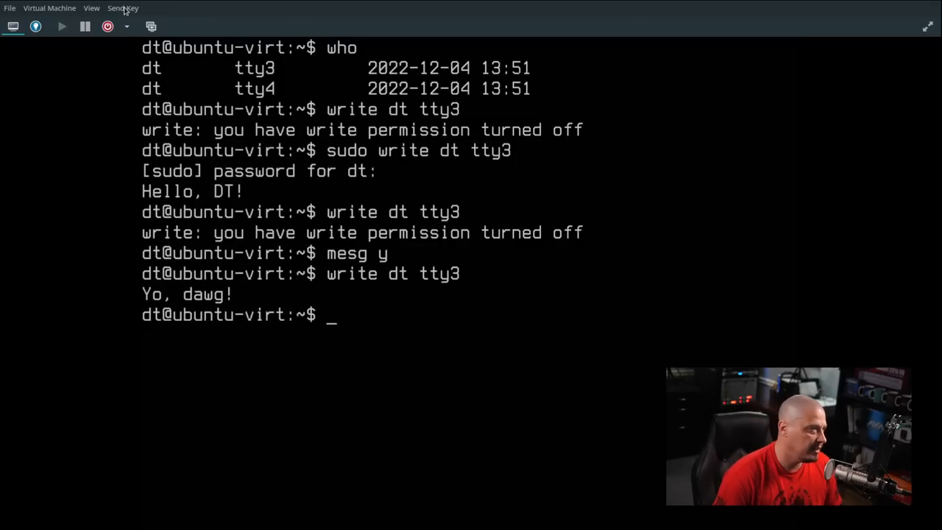
- Switch to tty3 via Ctrl+Alt+F3, recover the prompt and run 'who' to list logged-in users
left_click(126, 9)
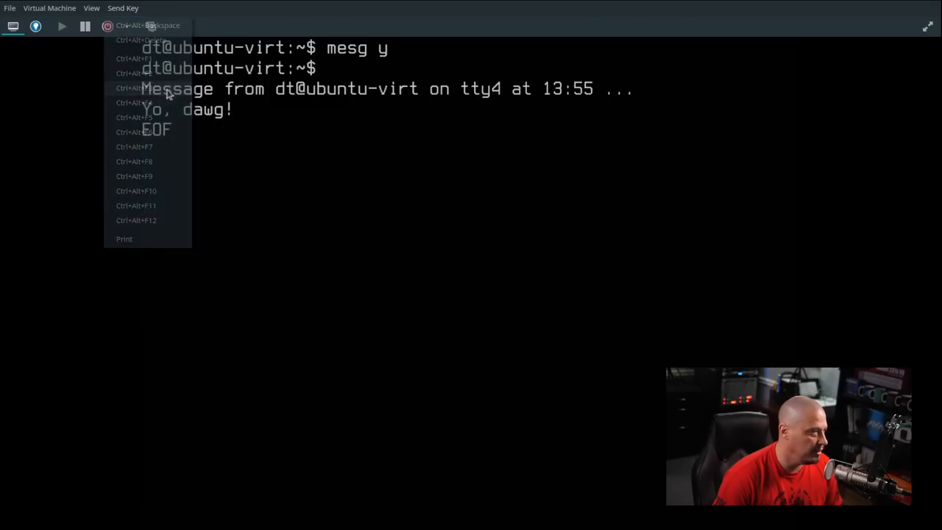
left_click(271, 253)
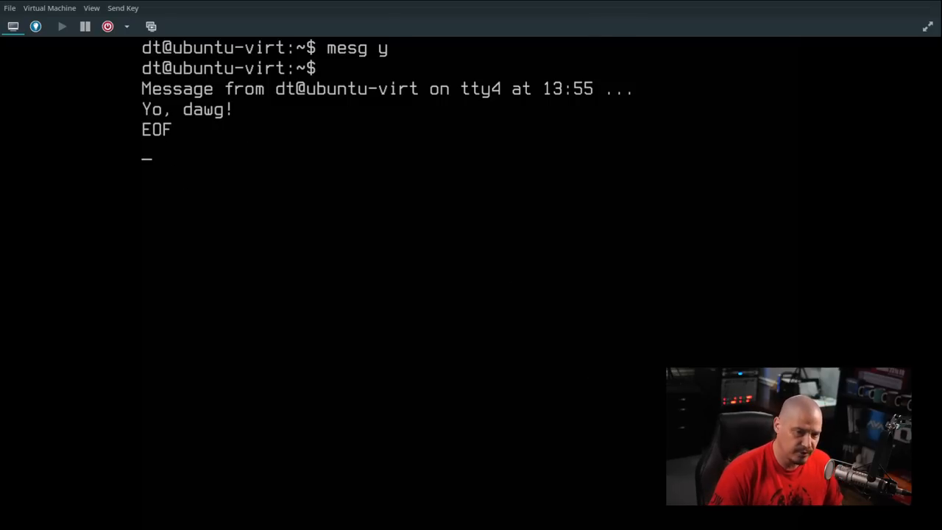
key("ctrl+c")
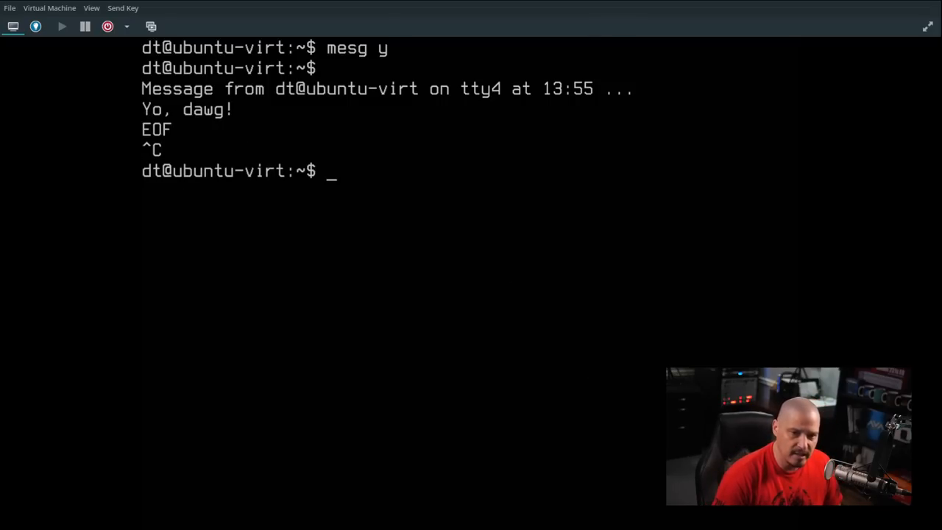
type("who")
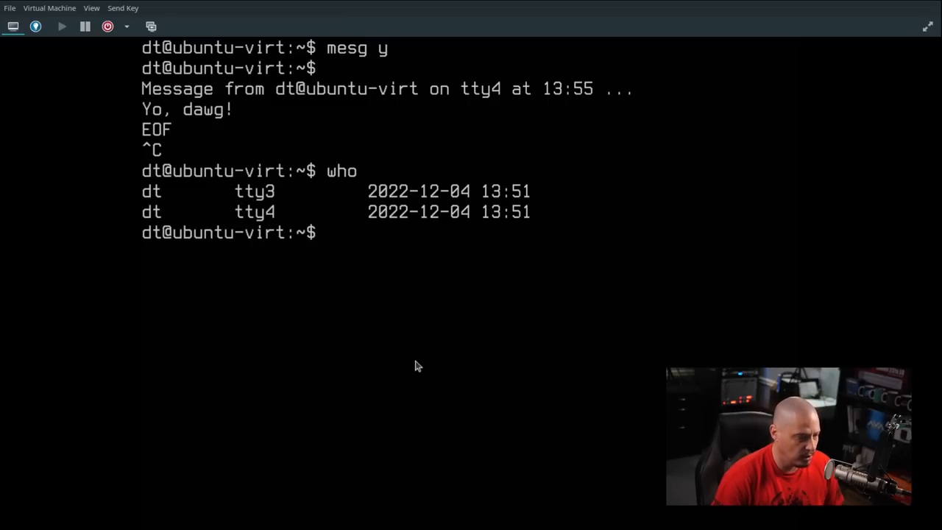
mouse_move(544, 411)
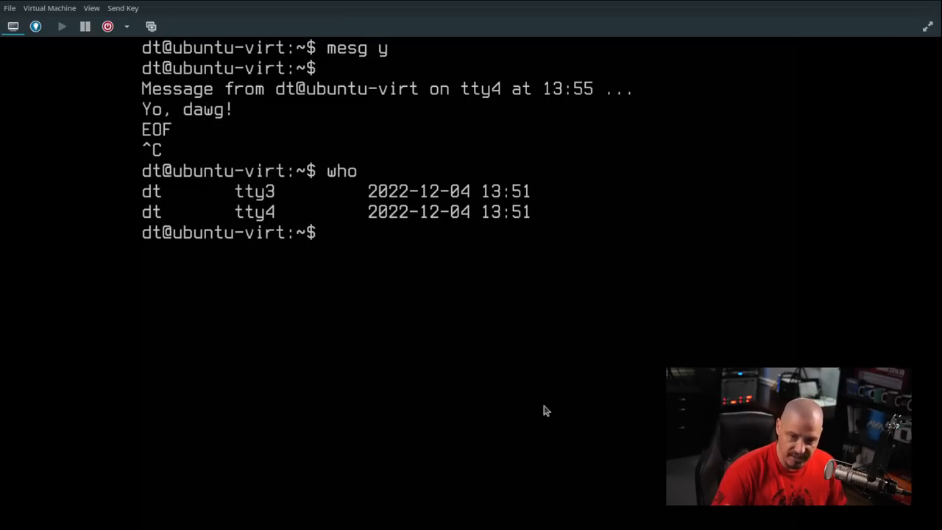
- Run echo "Hi there!" > /dev/tty4 from tty3
type("echo")
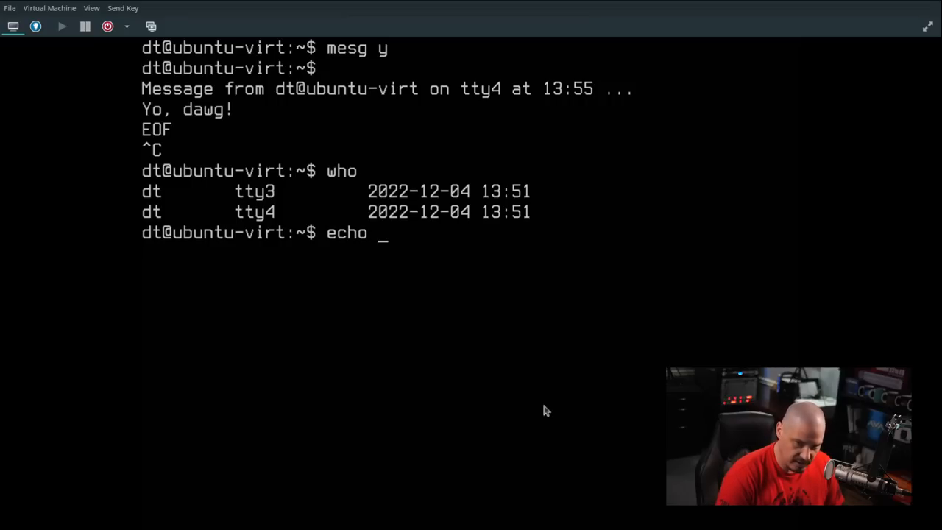
type("\"Hi there!\" >")
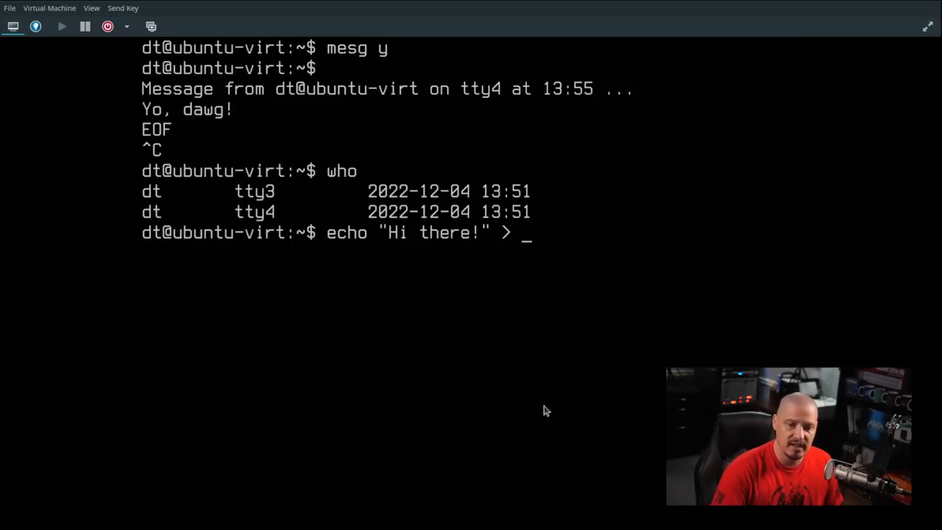
type("tty4")
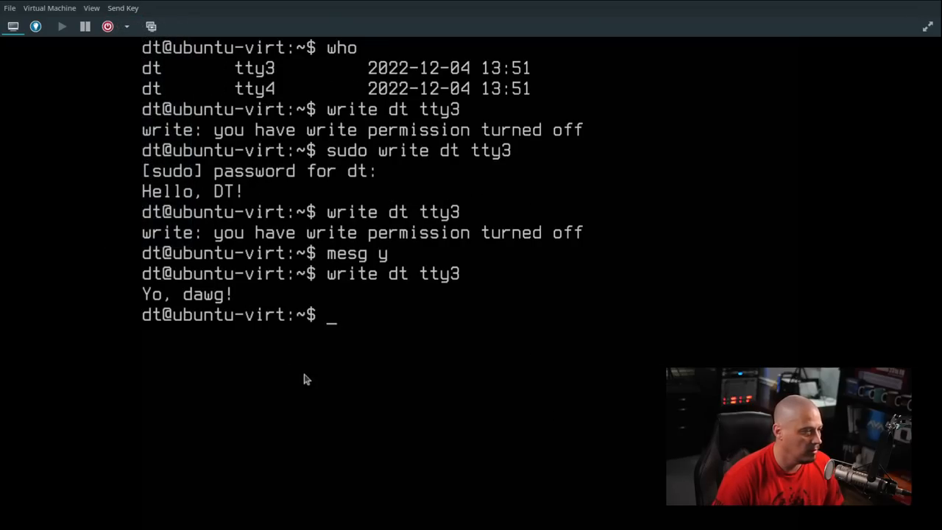
- Check tty4 for the arrived 'Hi there!' text, then move on to the tty5 login prompt
left_click(125, 9)
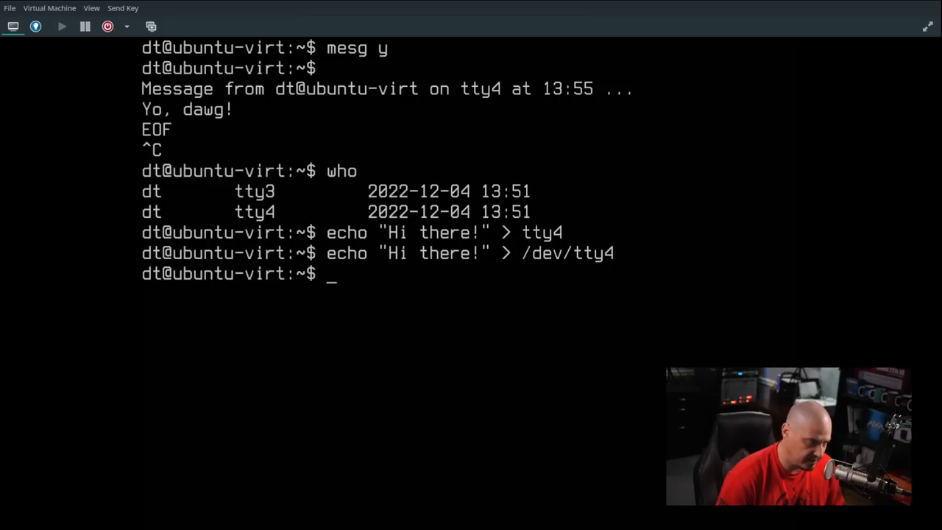
left_click(126, 9)
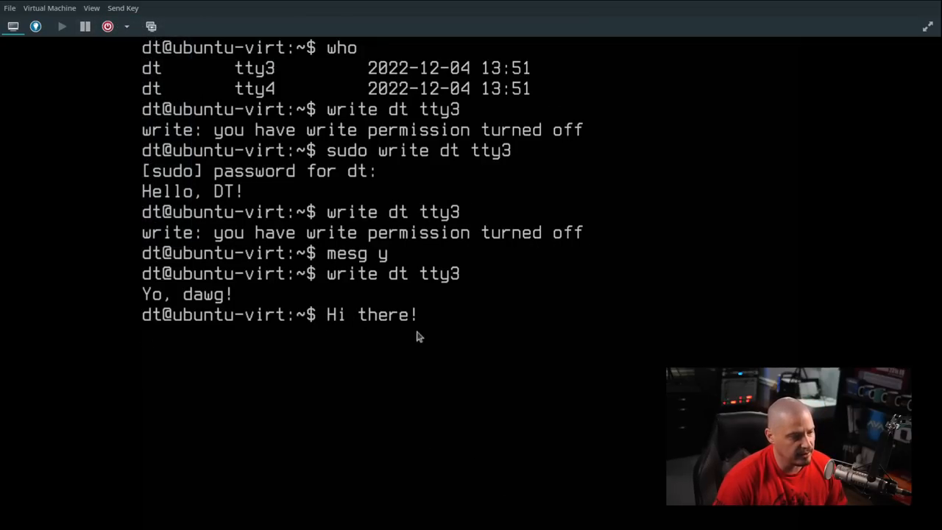
left_click(124, 9)
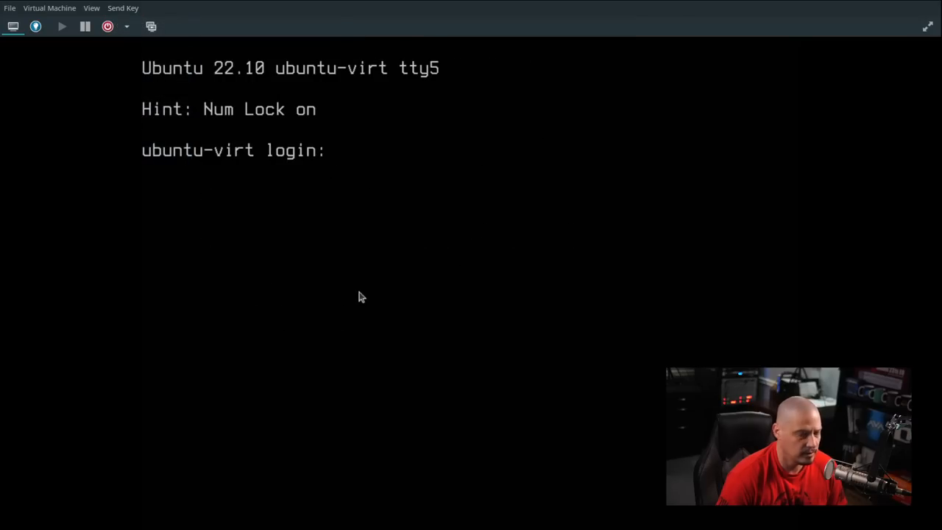
- Log in as dt on tty5 and clear the welcome text
type("dt")
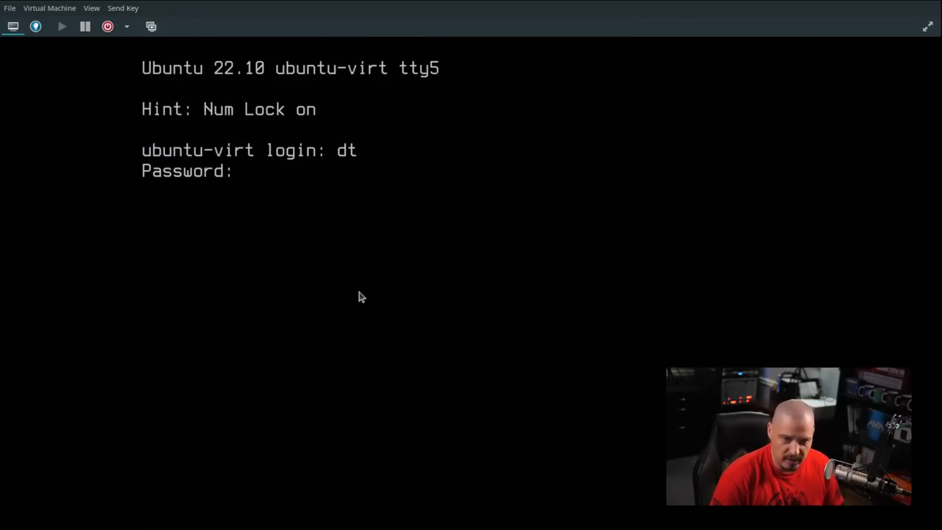
type("cle")
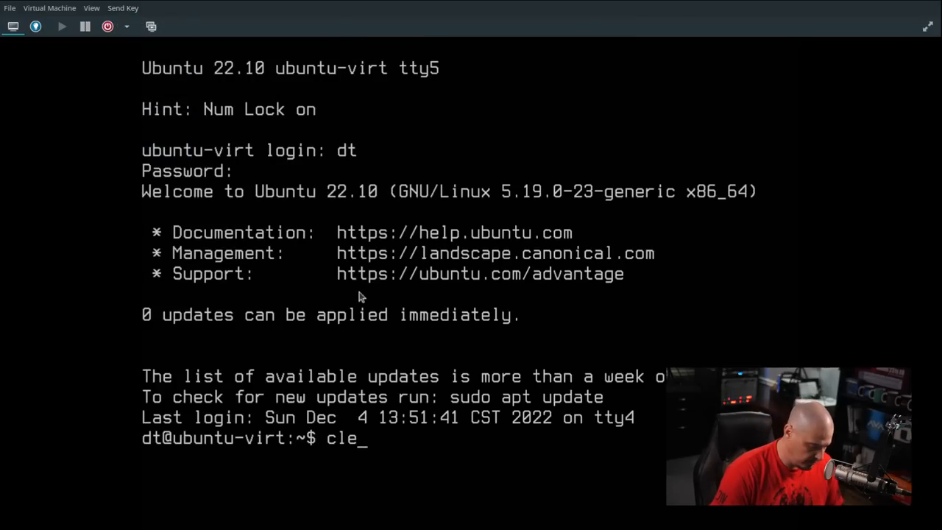
key("Return")
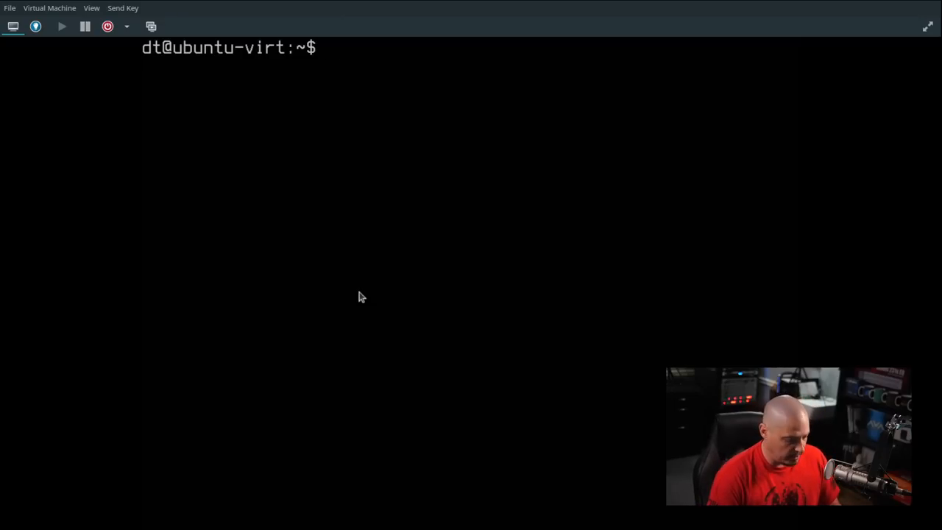
- Broadcast 'Hi everybody!' to all terminals with wall
type("wall")
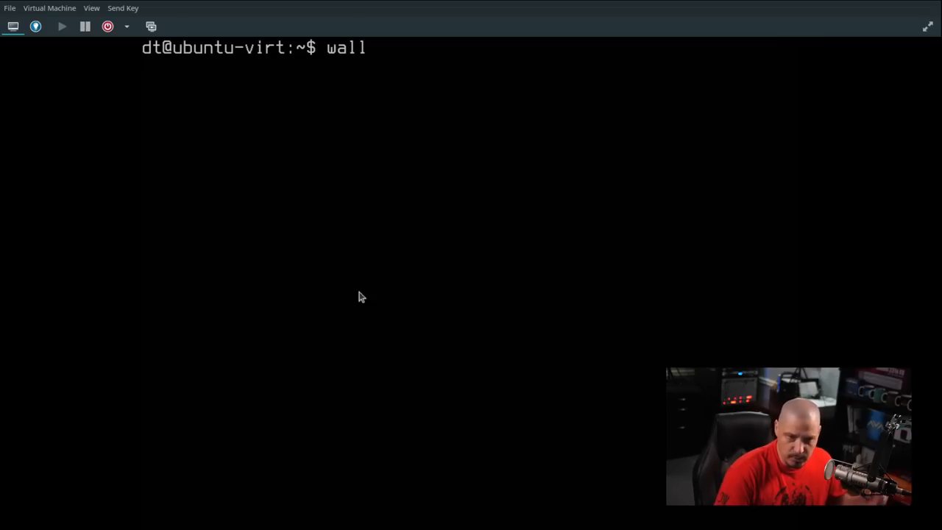
type("Hi ev")
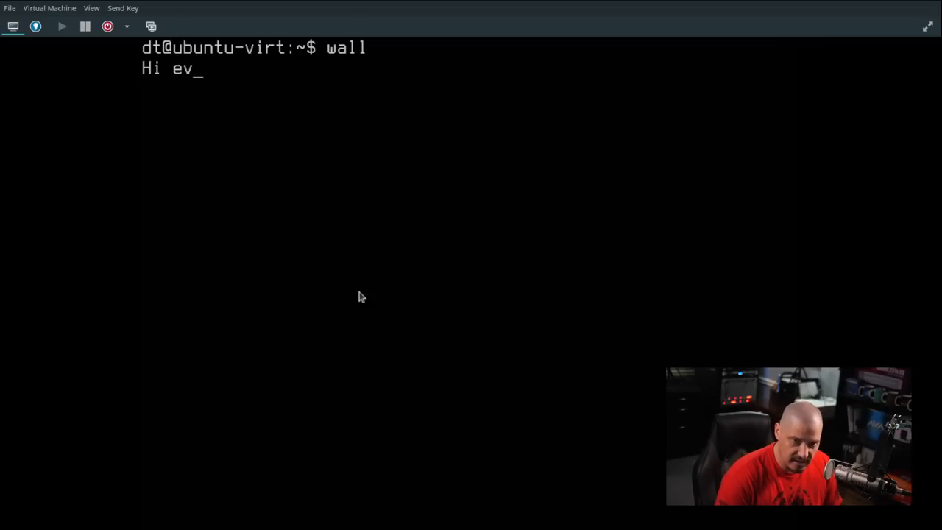
type("erybody!")
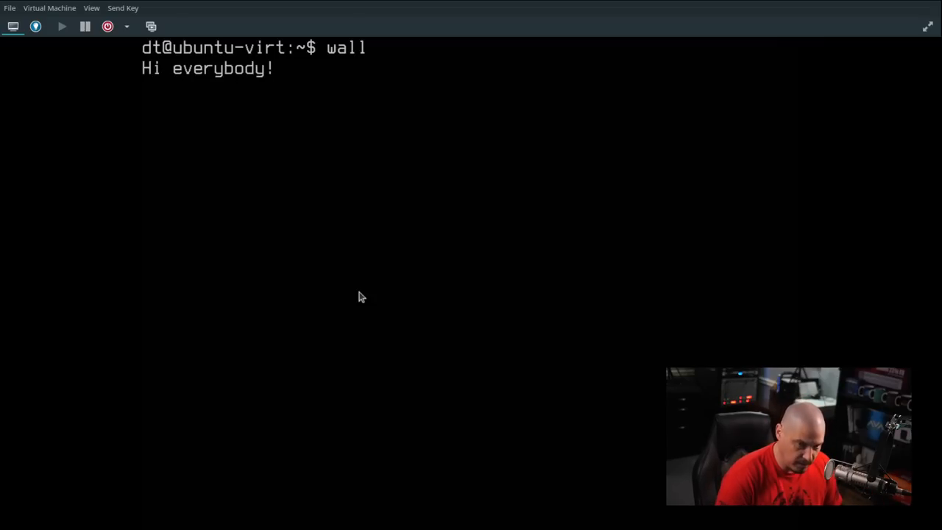
key("Return")
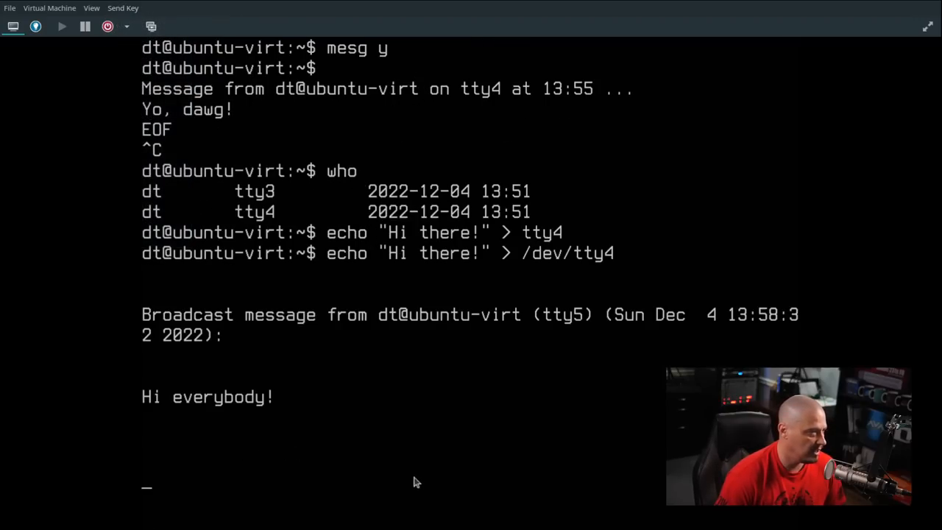
mouse_move(263, 495)
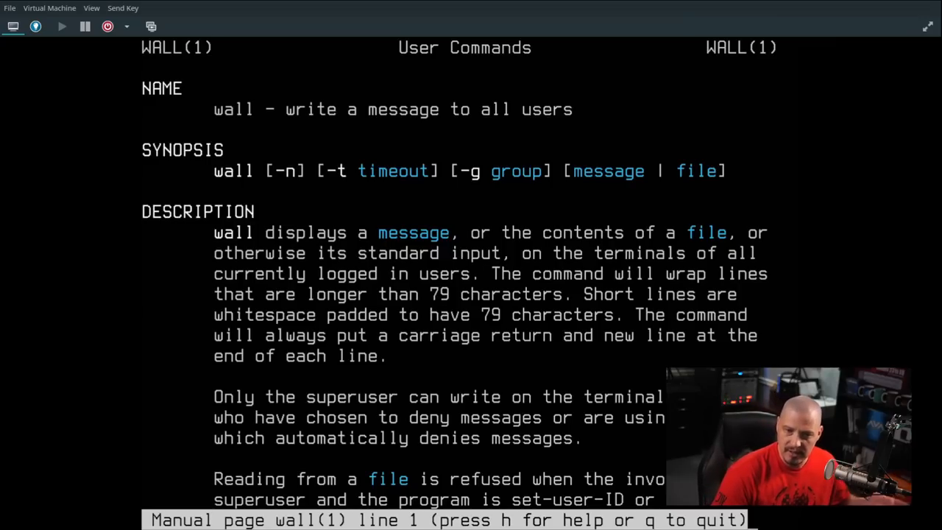
mouse_move(380, 288)
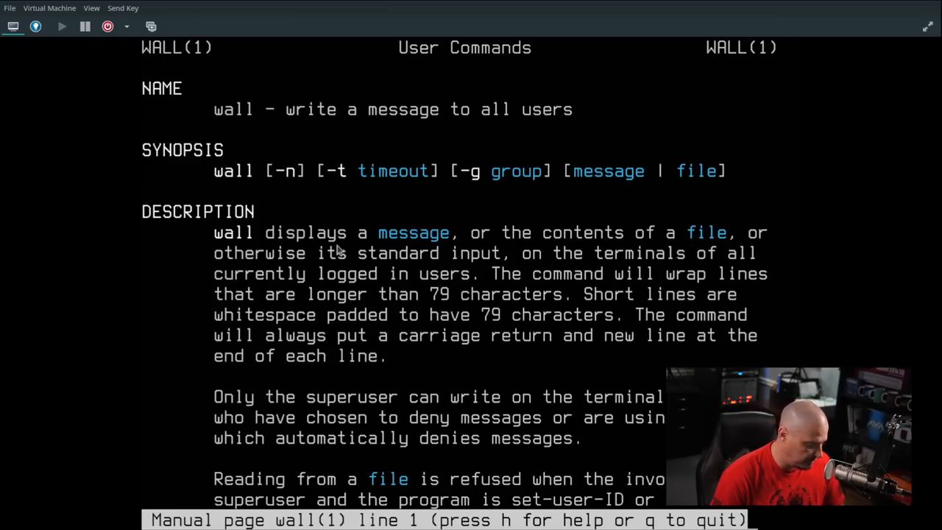
- Read 'man wall' through to its end with G, then quit back to the shell prompt
scroll("down", 3)
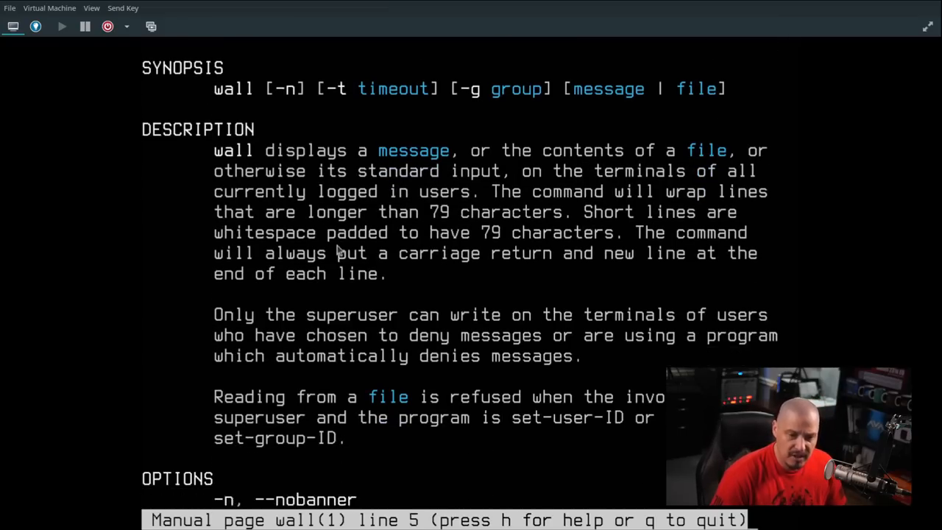
key("G")
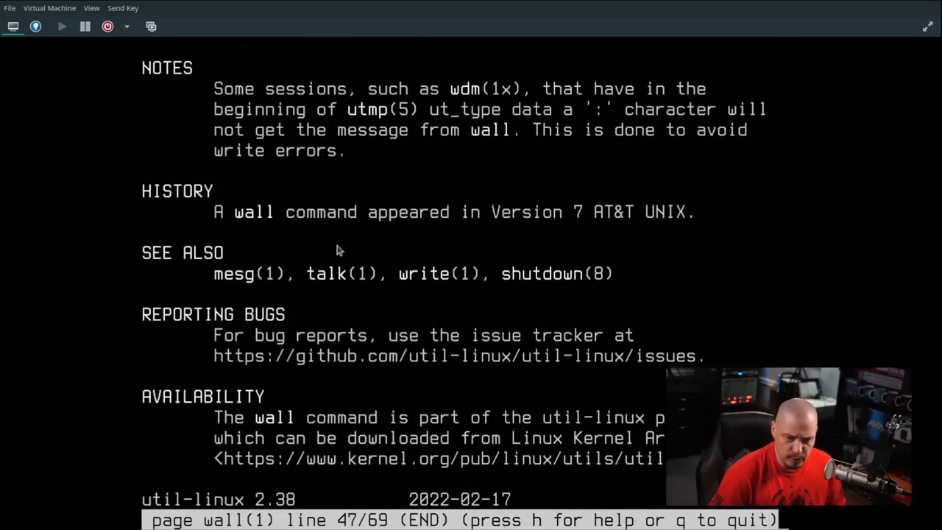
mouse_move(28, 494)
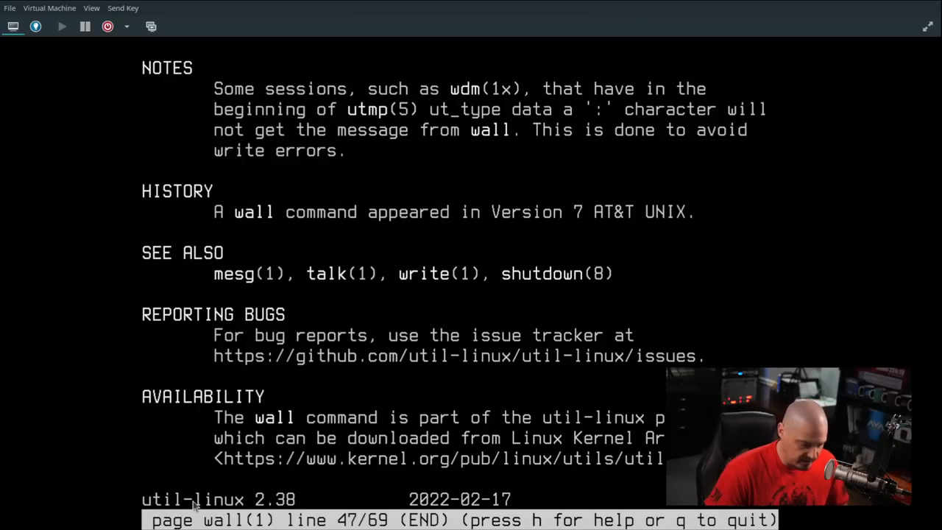
key("q")
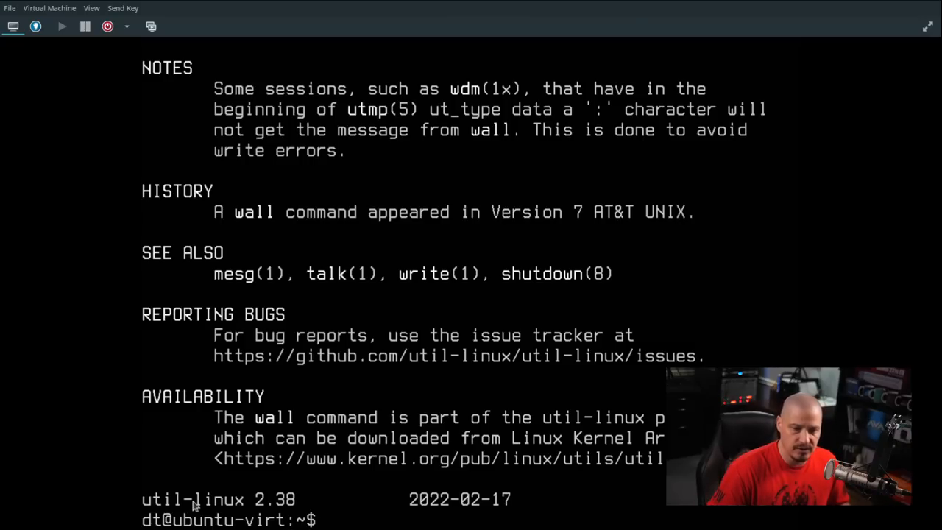